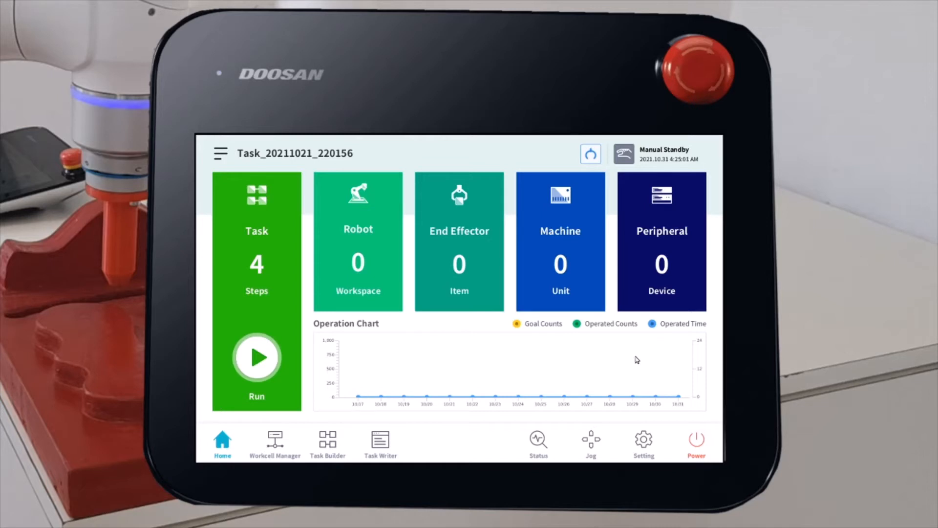
mouse_move(612, 451)
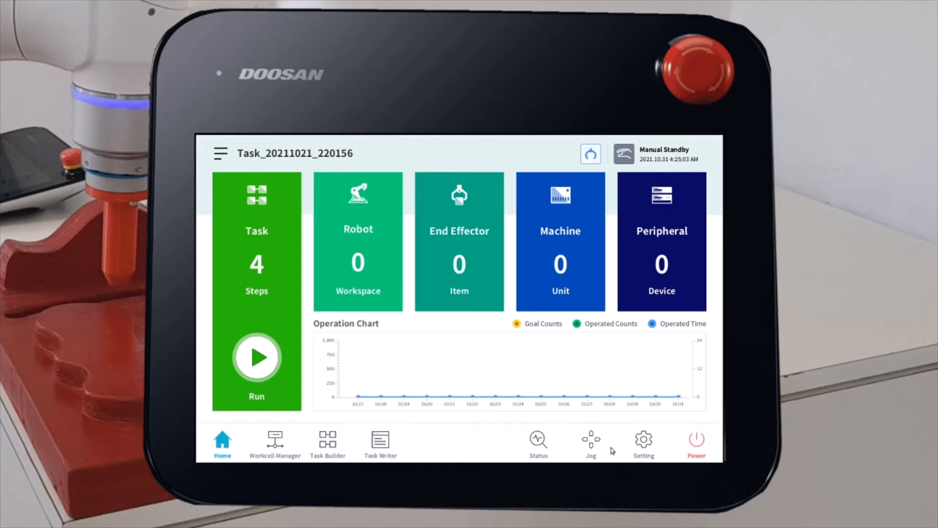
Go to Setting and bring the Workcell Item, Skill Install & Uninstall page into view.
click(643, 442)
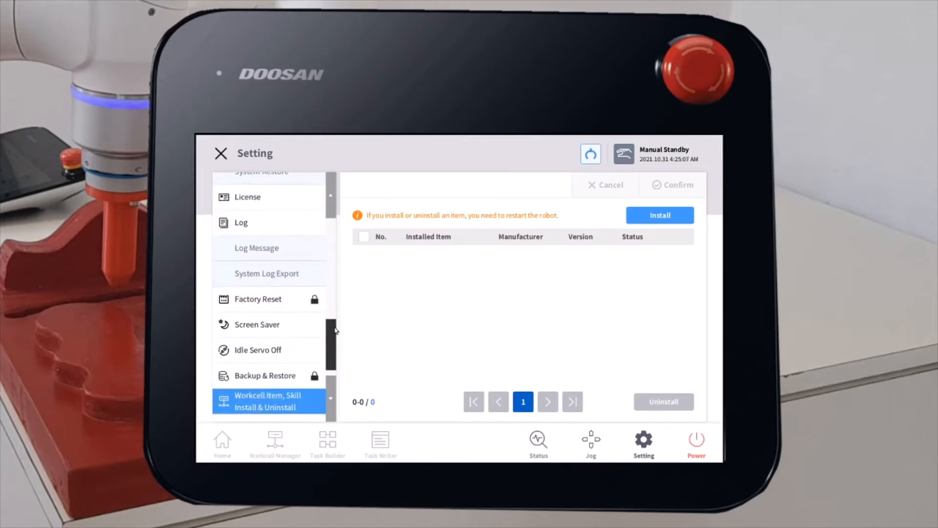
scroll(down, 3)
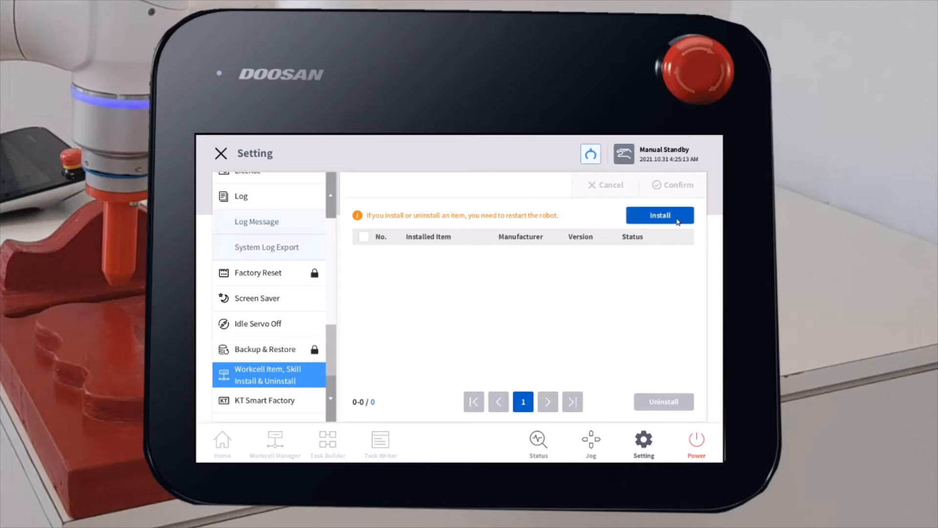
Install recordbot-skill-1.0.0.dr3 from USB, accept the terms, and power off the robot to apply it.
click(659, 216)
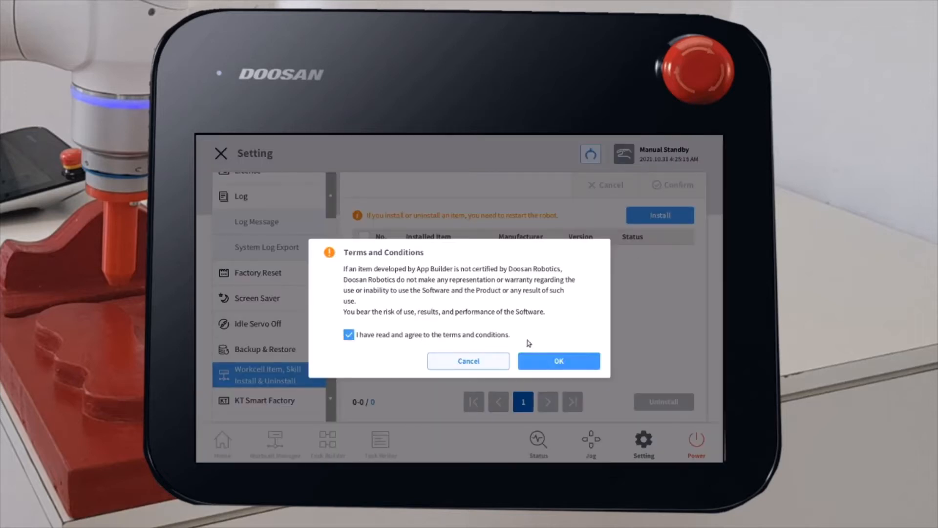
click(558, 361)
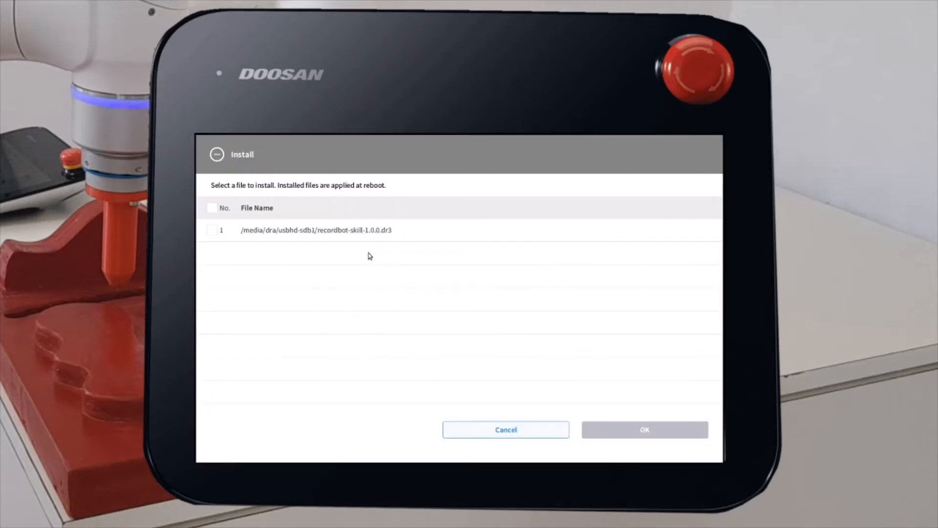
mouse_move(355, 215)
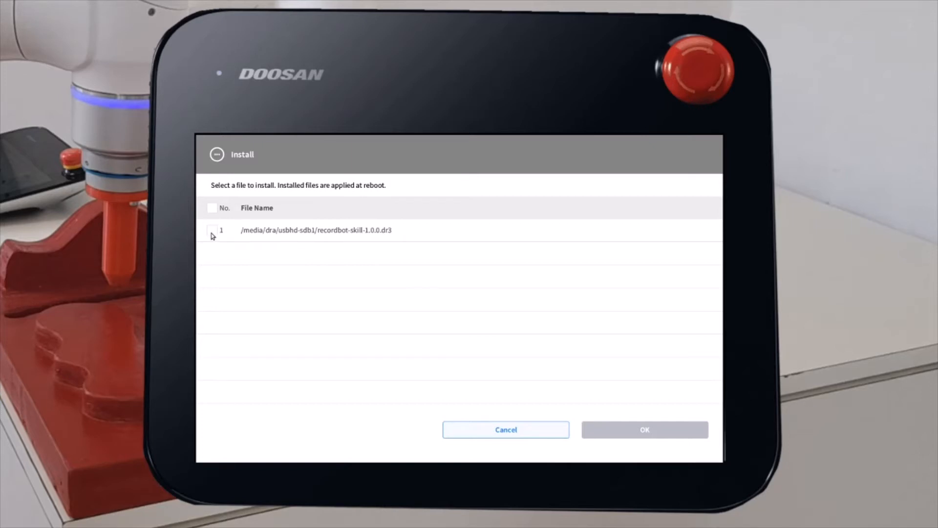
click(212, 231)
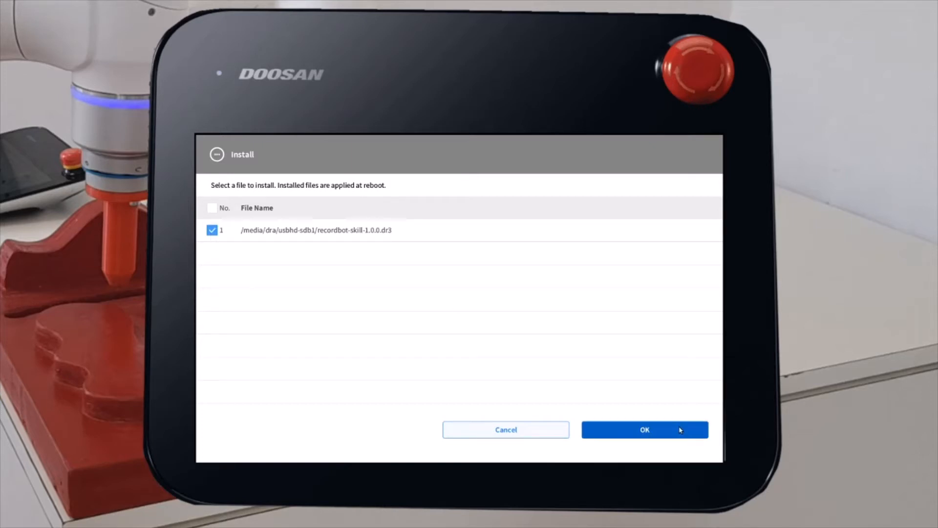
click(644, 429)
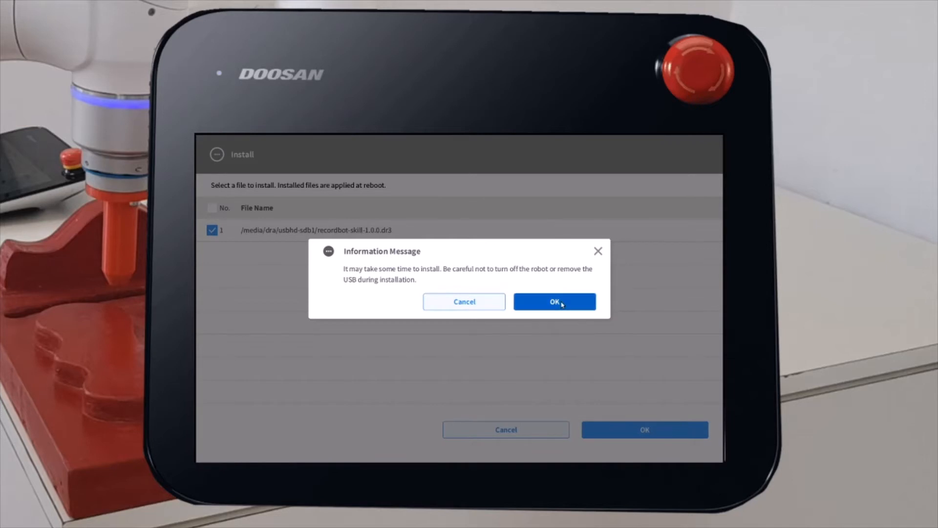
click(553, 303)
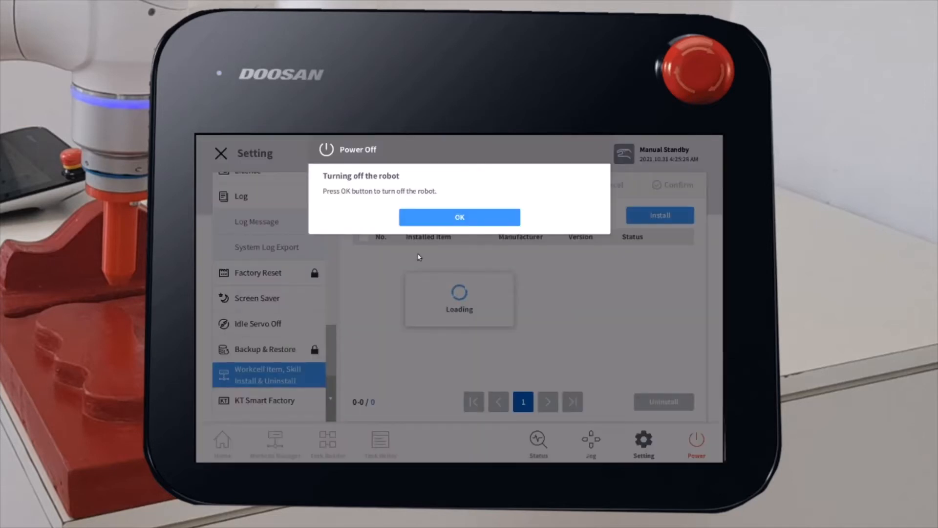
mouse_move(344, 230)
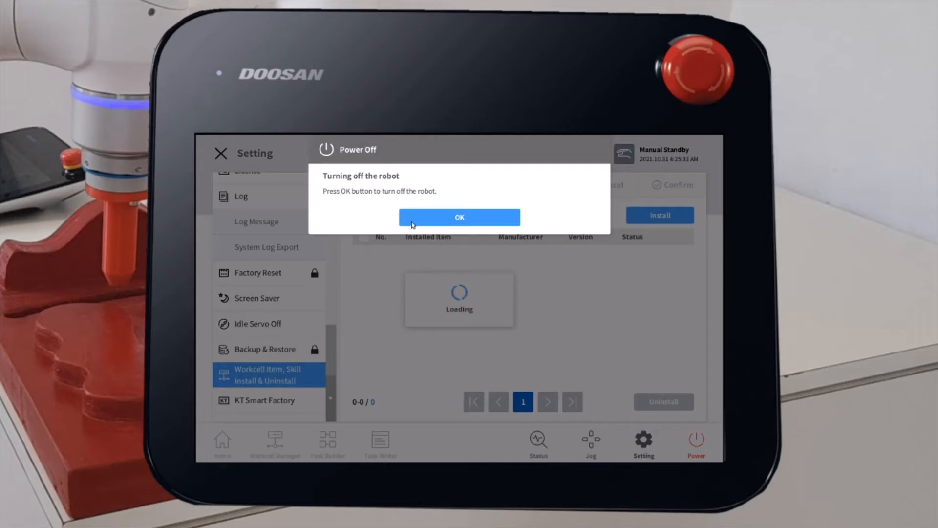
click(459, 217)
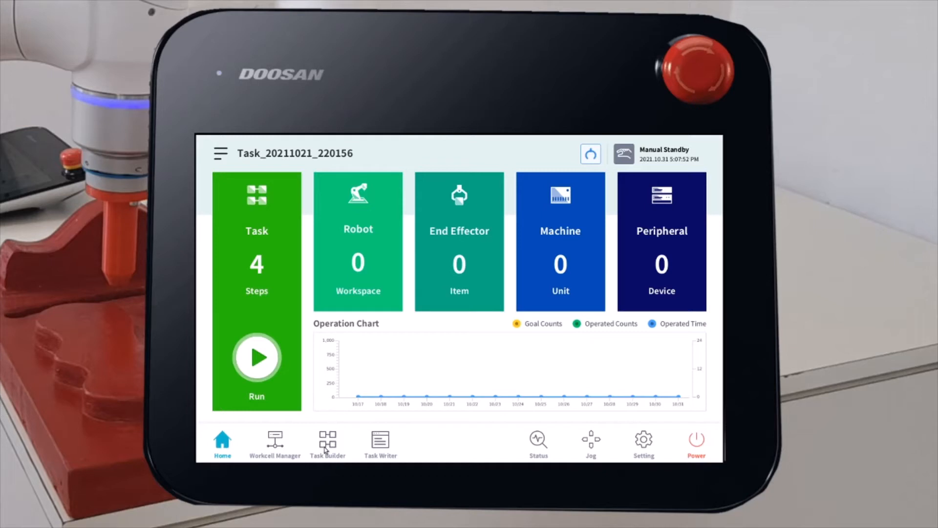
Create a new Task Builder task named PathRecording and confirm it.
click(328, 443)
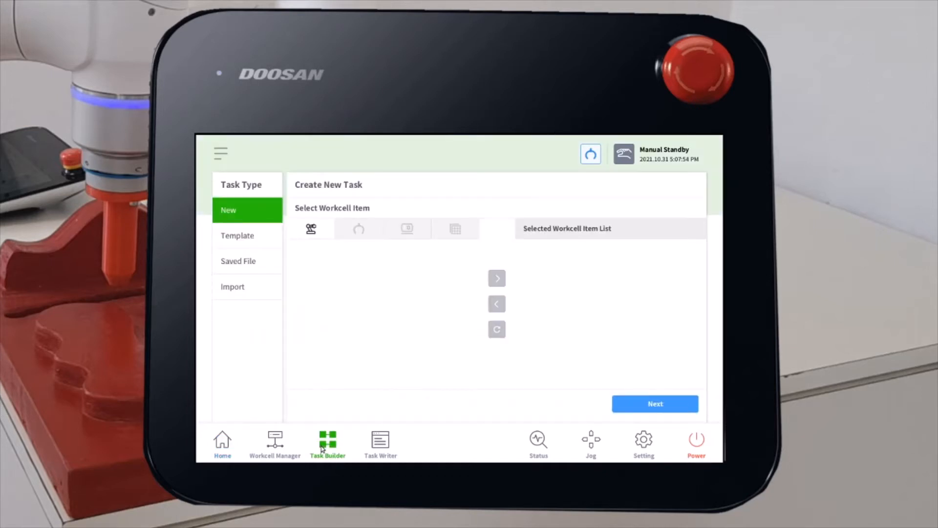
click(654, 403)
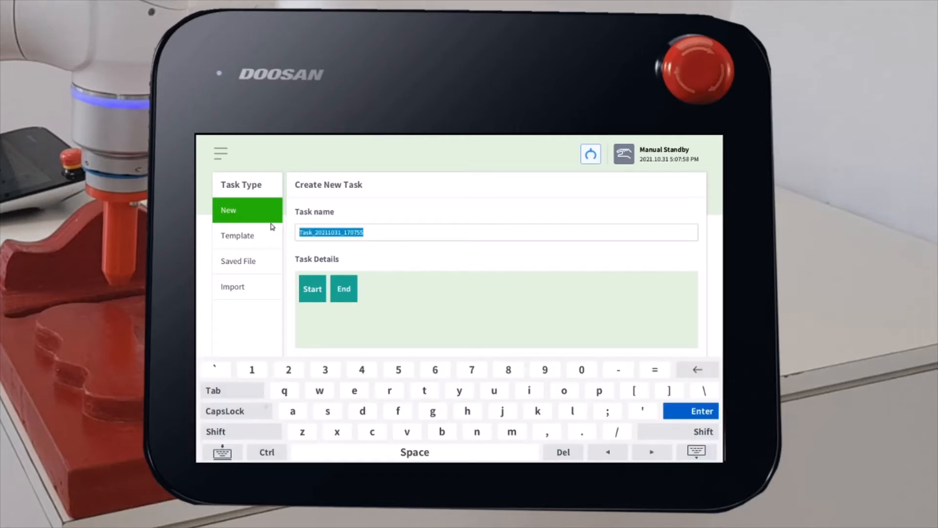
text(PathR)
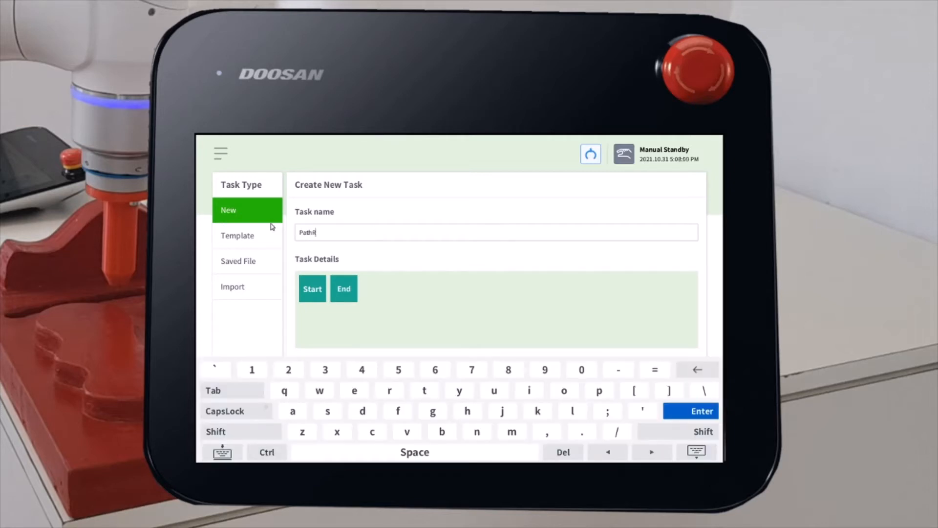
text(ecording)
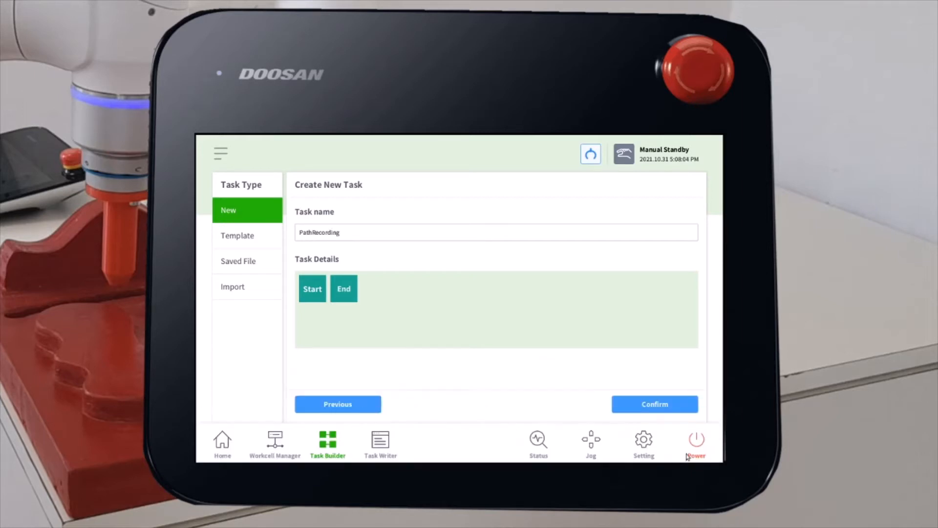
click(654, 403)
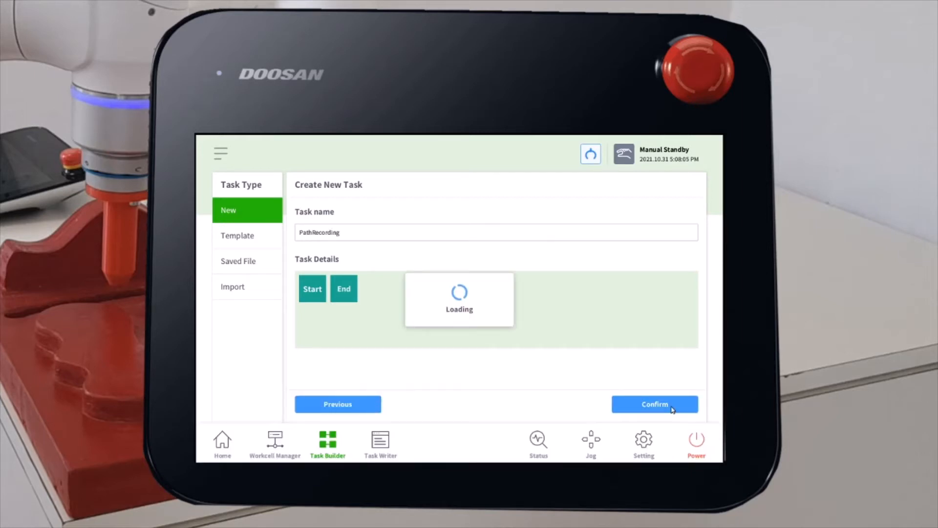
click(654, 404)
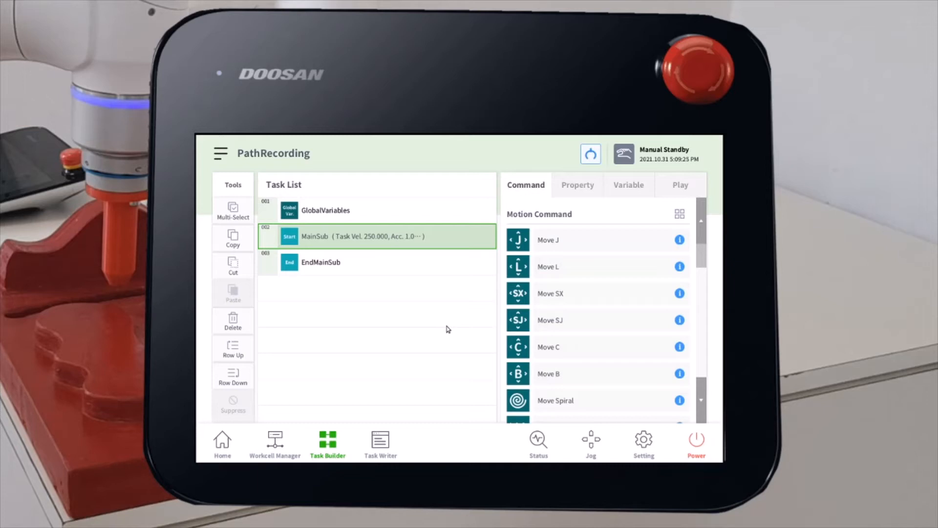
mouse_move(536, 273)
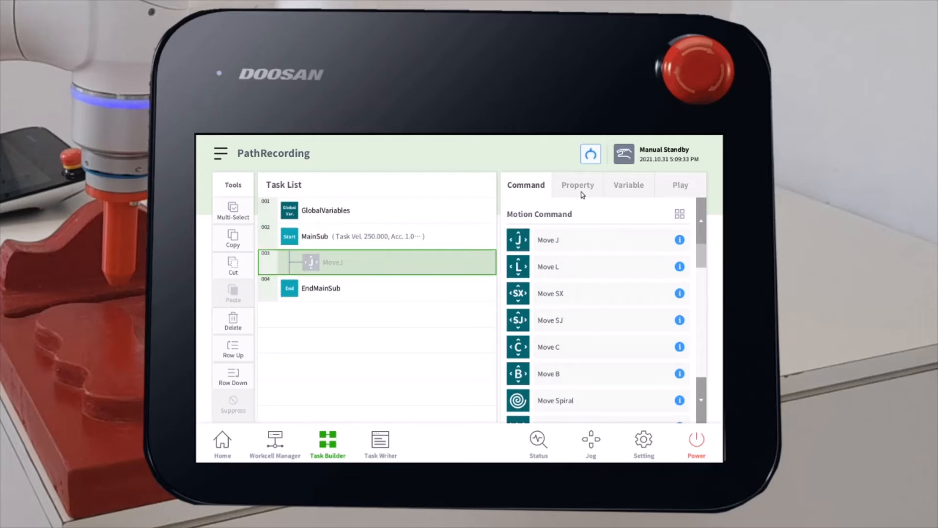
Confirm the MoveJ pose, then set the MoveL target from the robot's current position via Get Pose.
click(577, 184)
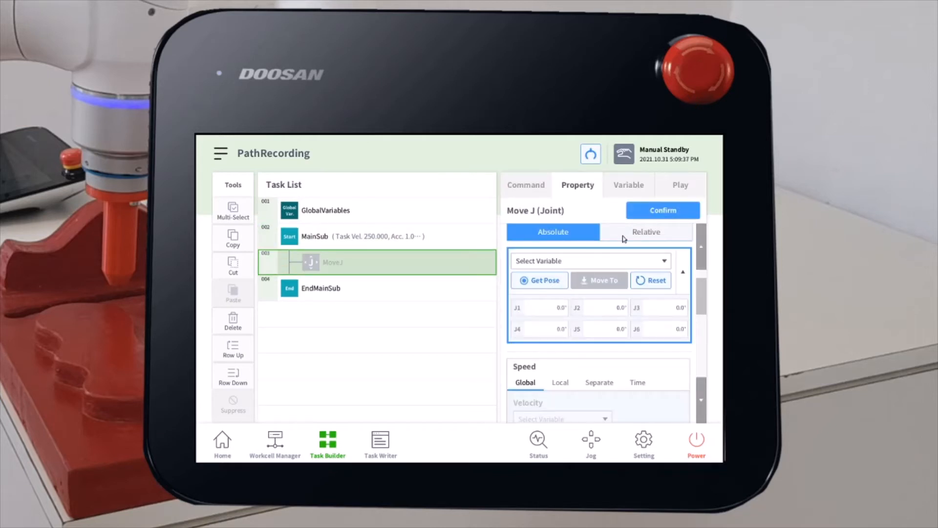
click(525, 185)
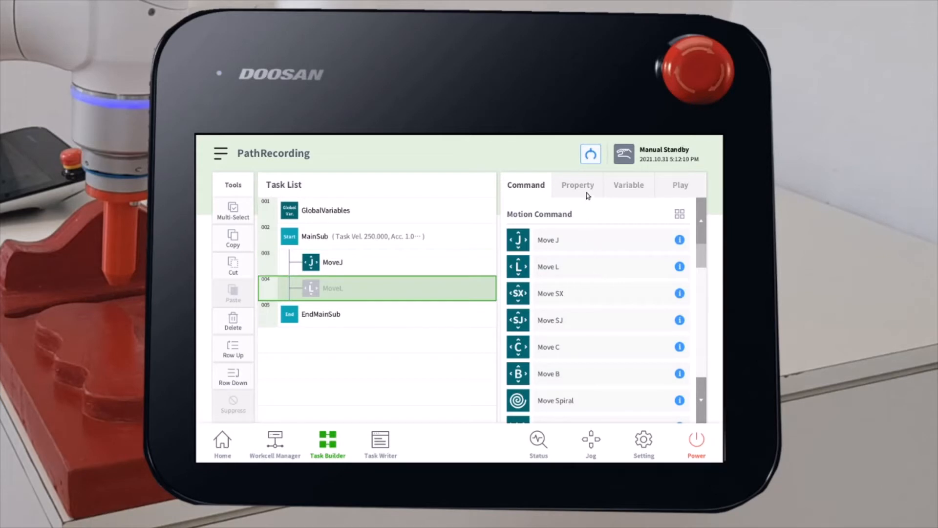
click(577, 185)
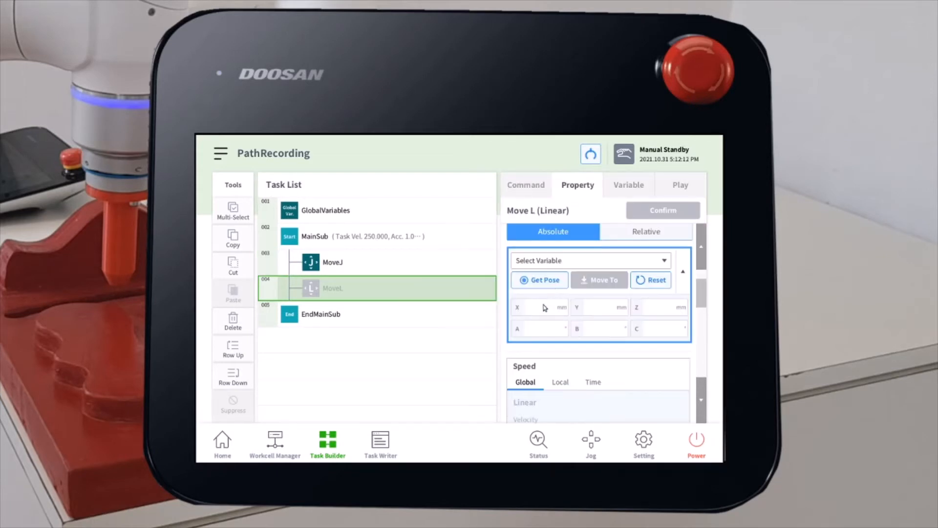
click(539, 280)
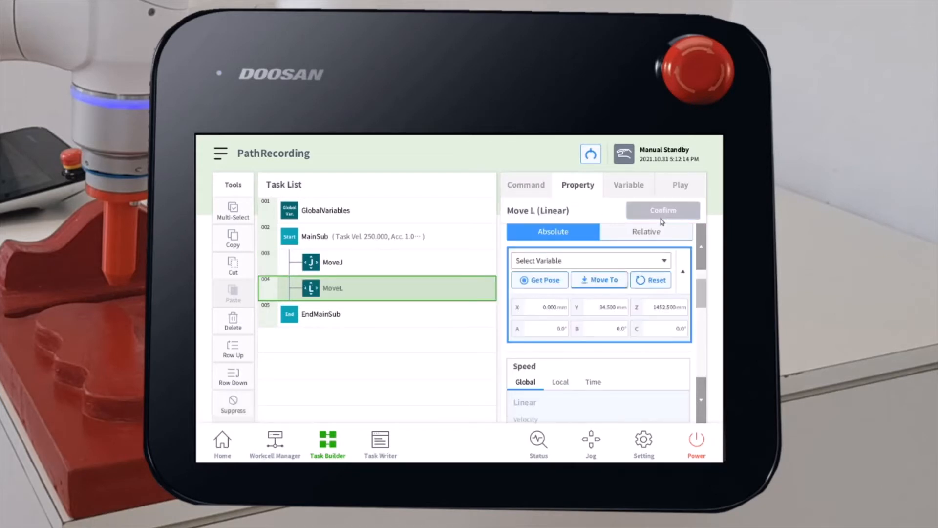
click(526, 185)
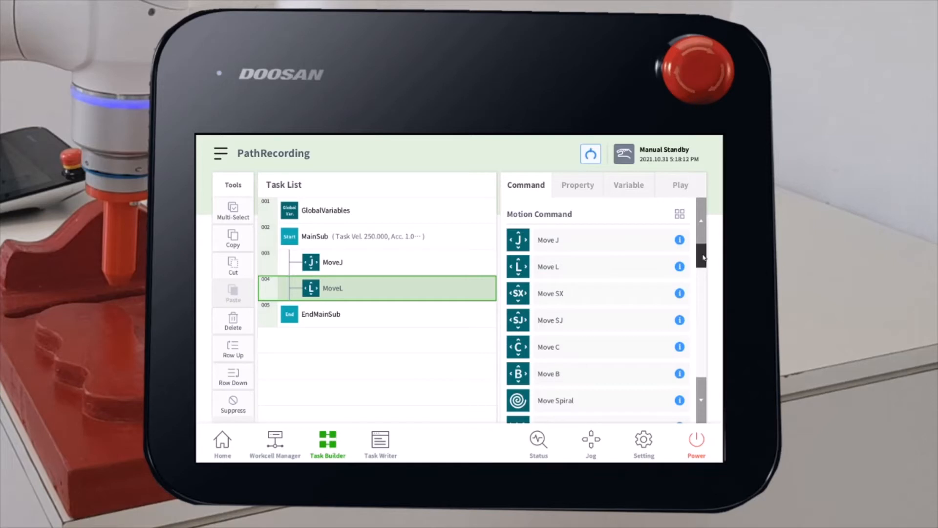
Set the Recordbot command's Project Name to 'path1' and launch Record.
scroll(down, 3)
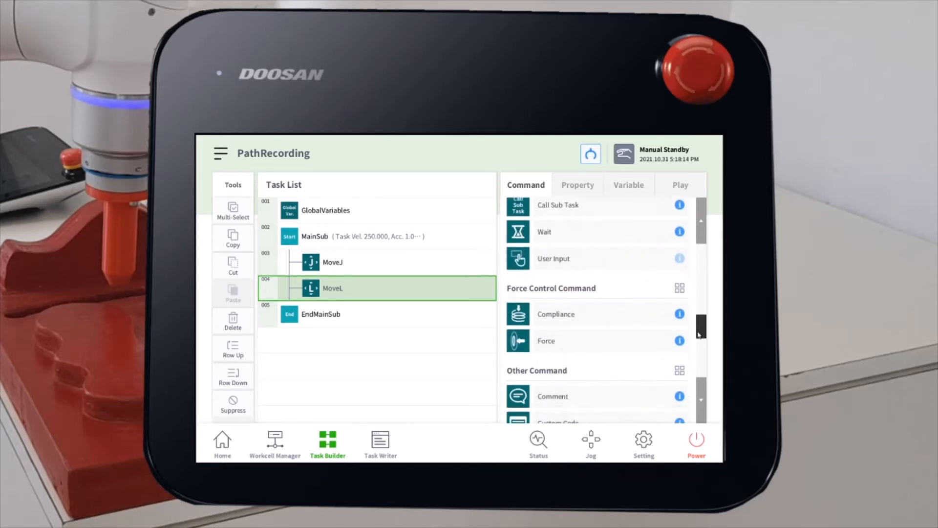
scroll(down, 3)
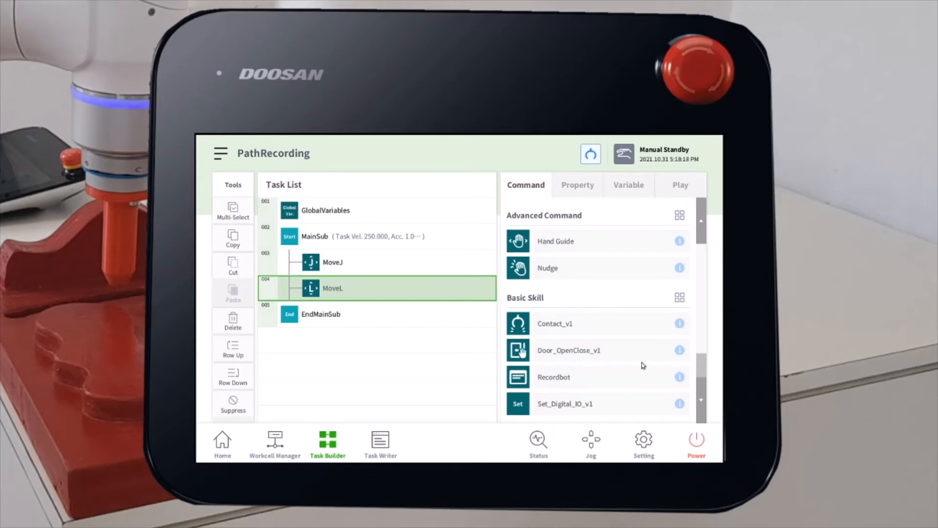
mouse_move(601, 382)
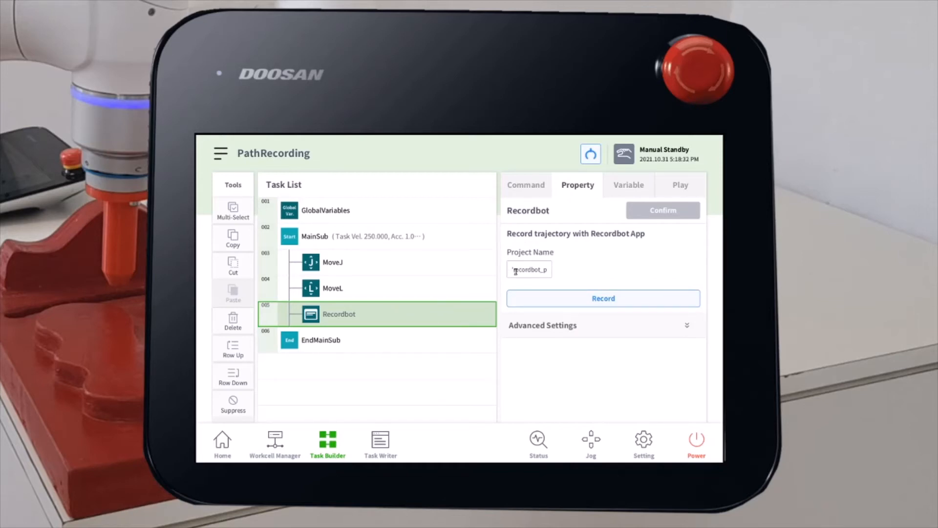
click(529, 270)
text('path1')
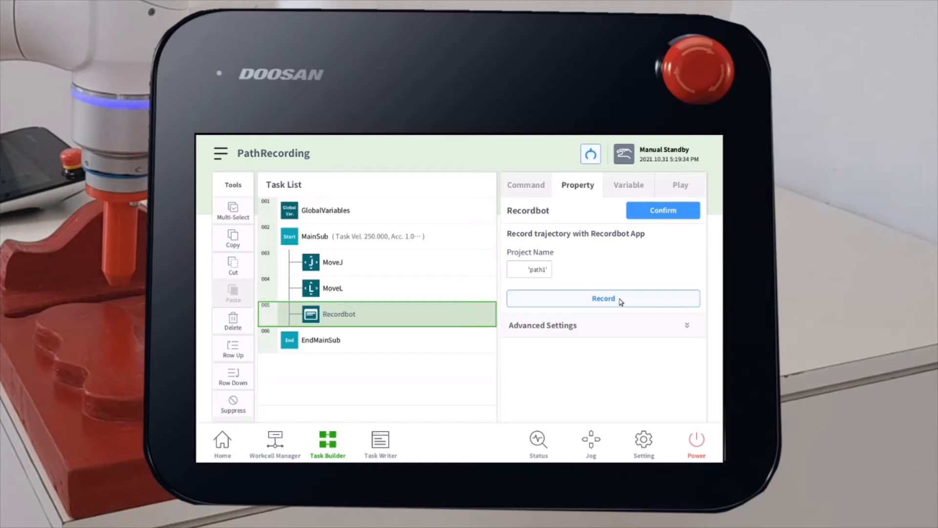
mouse_move(643, 302)
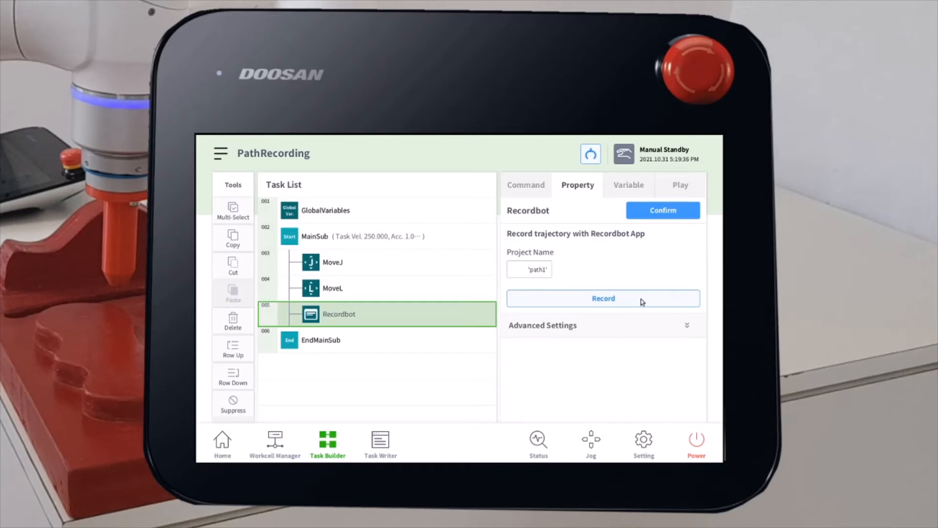
click(603, 298)
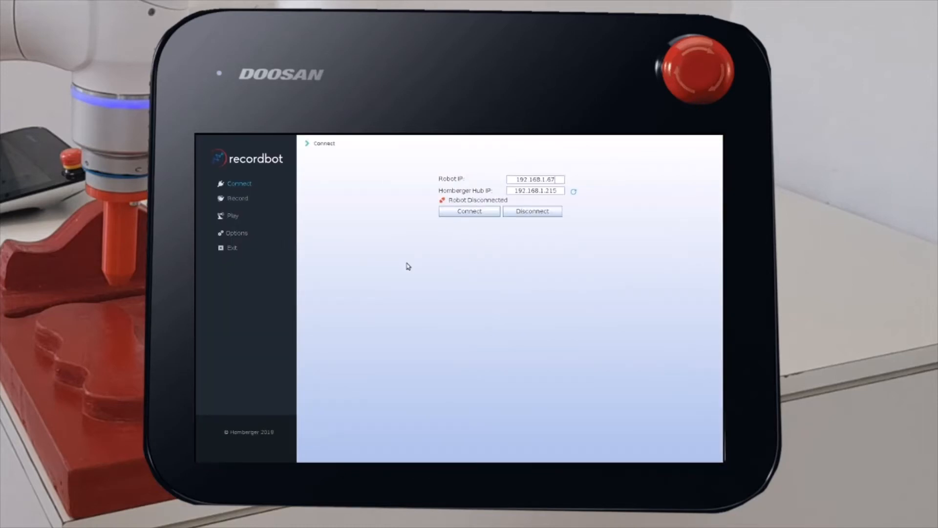
mouse_move(489, 265)
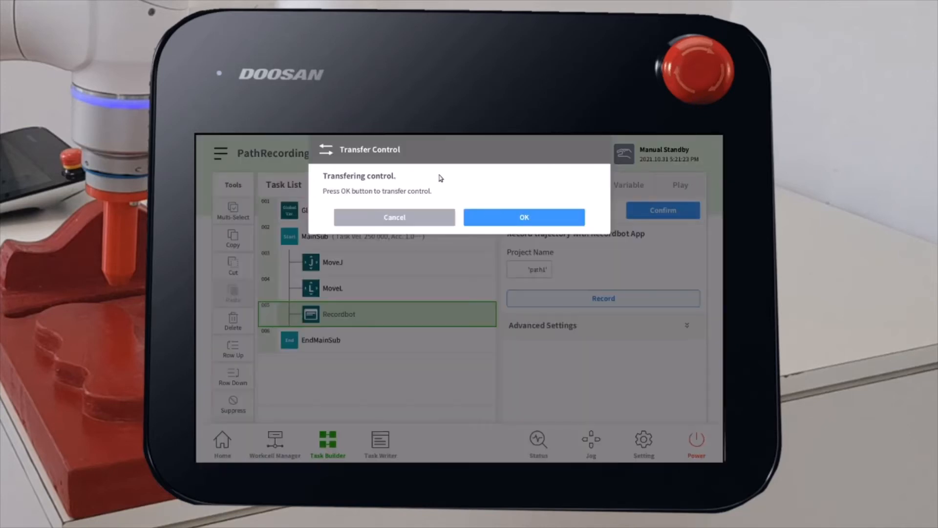
mouse_move(567, 222)
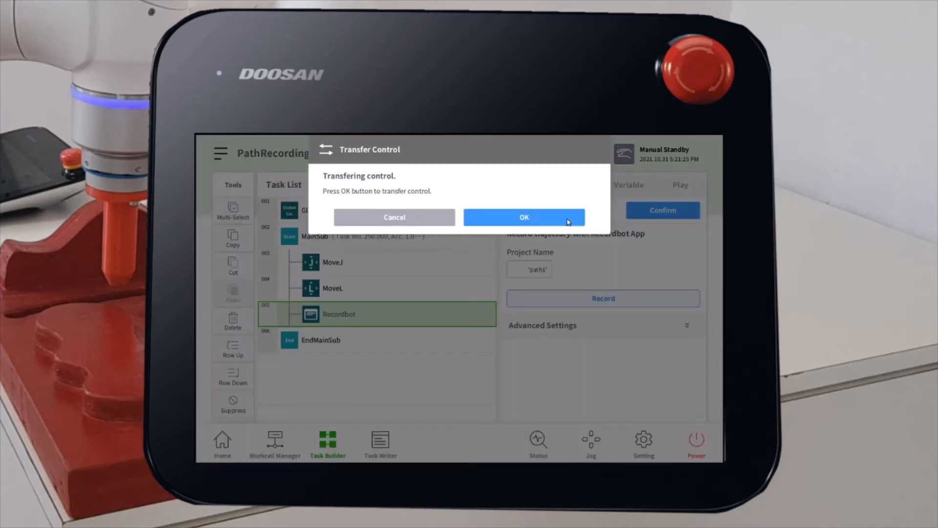
Accept the Transfer Control dialog so Recordbot shows the robot as Connected.
click(523, 217)
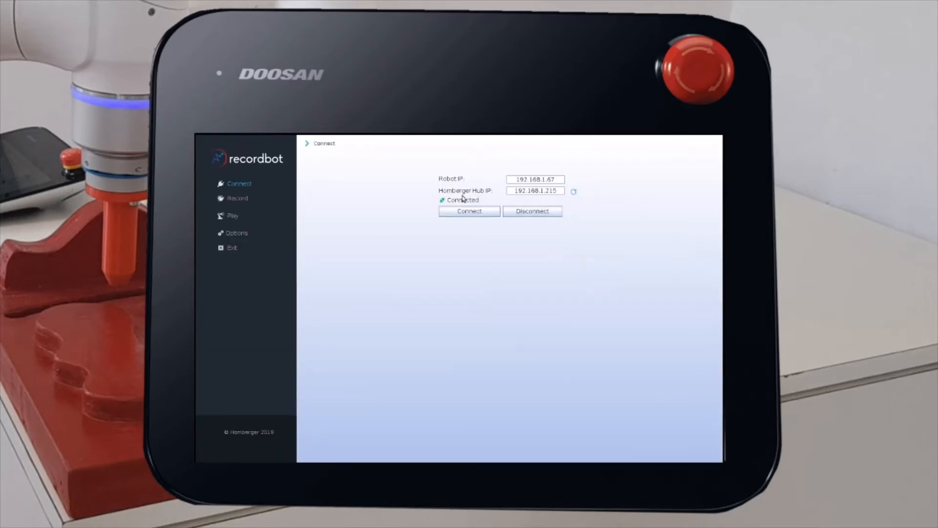
mouse_move(362, 399)
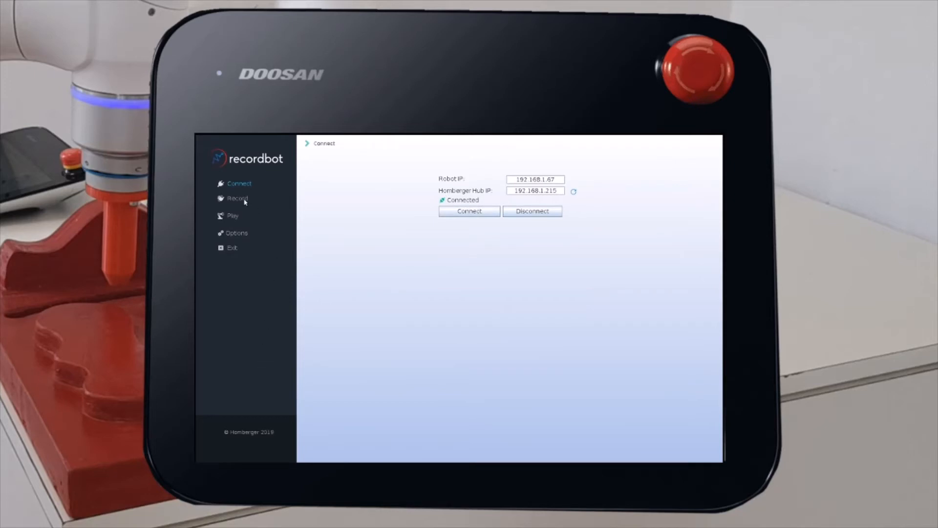
Enter the Record page and switch the robot servos on, ready to hand-guide the path.
click(238, 199)
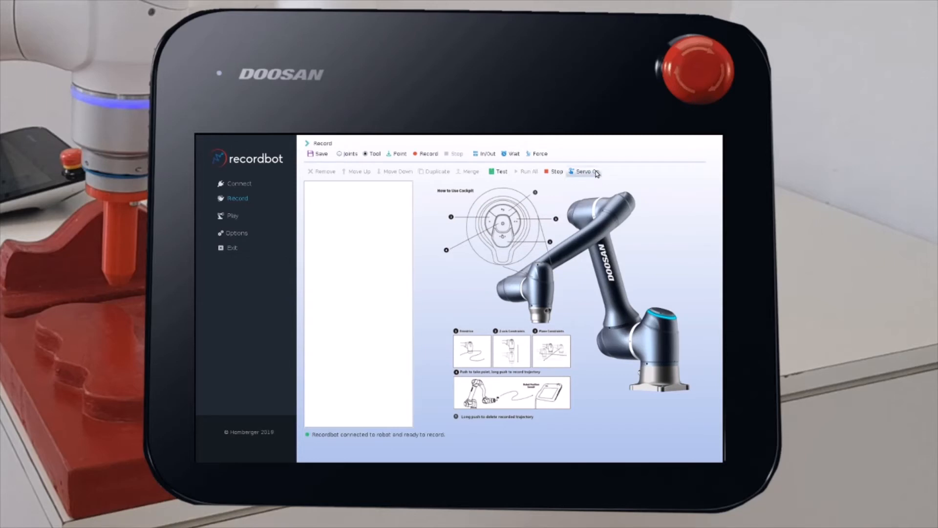
click(585, 171)
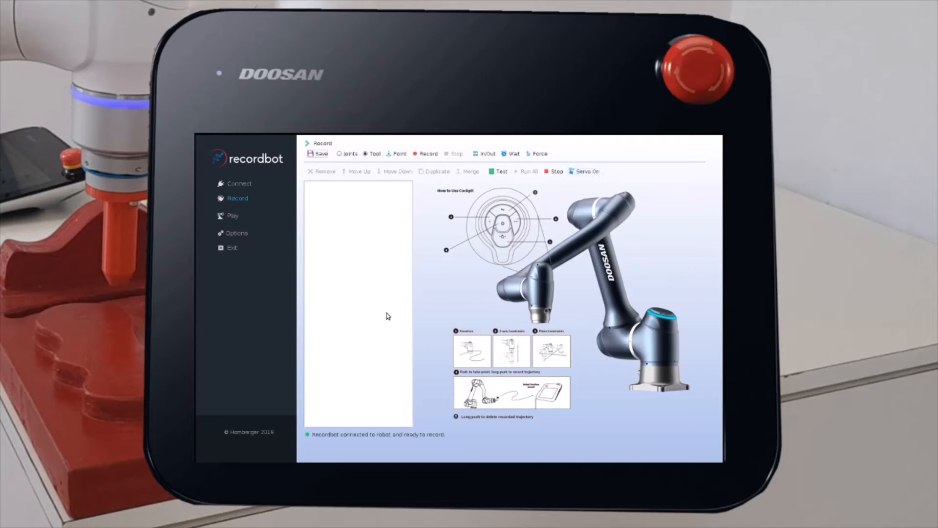
mouse_move(372, 294)
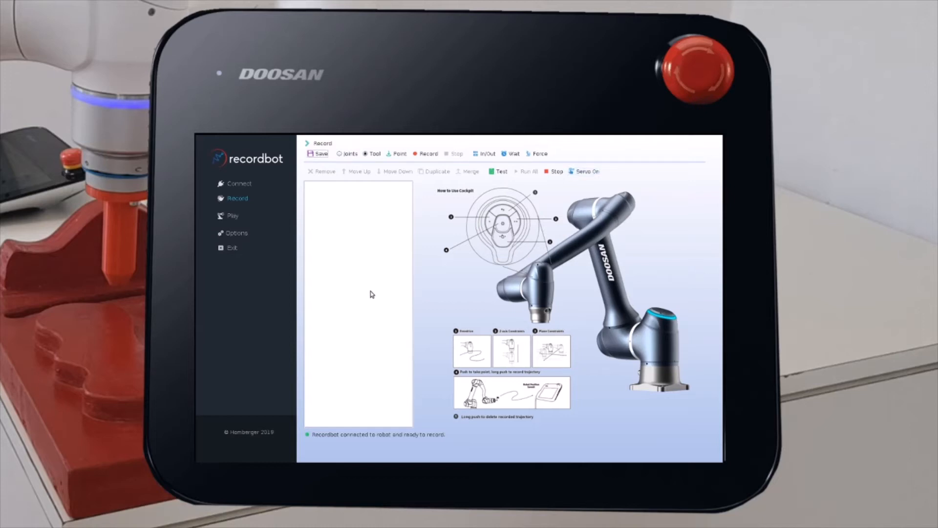
mouse_move(383, 218)
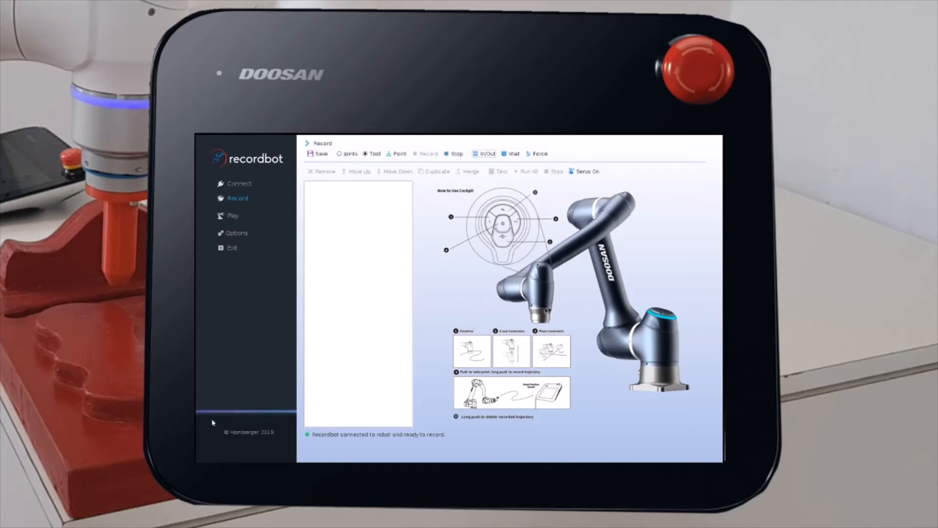
mouse_move(274, 422)
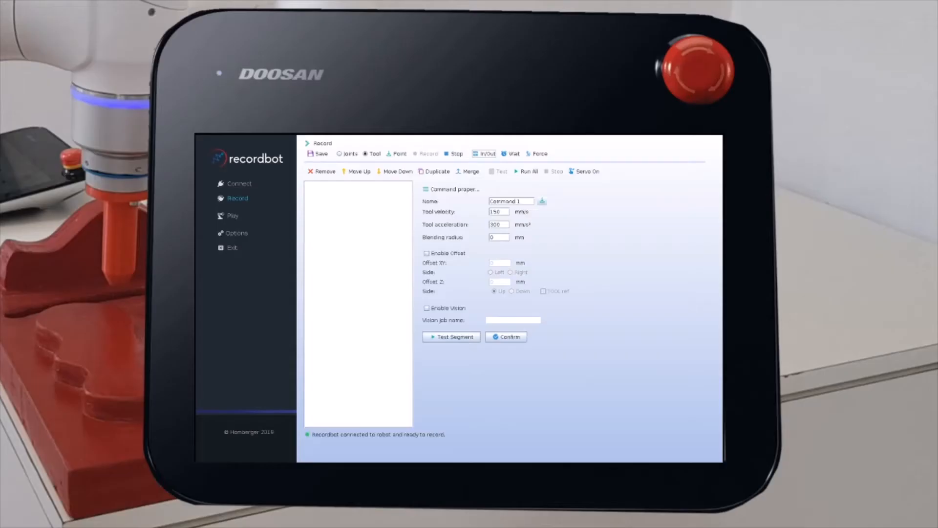
mouse_move(348, 294)
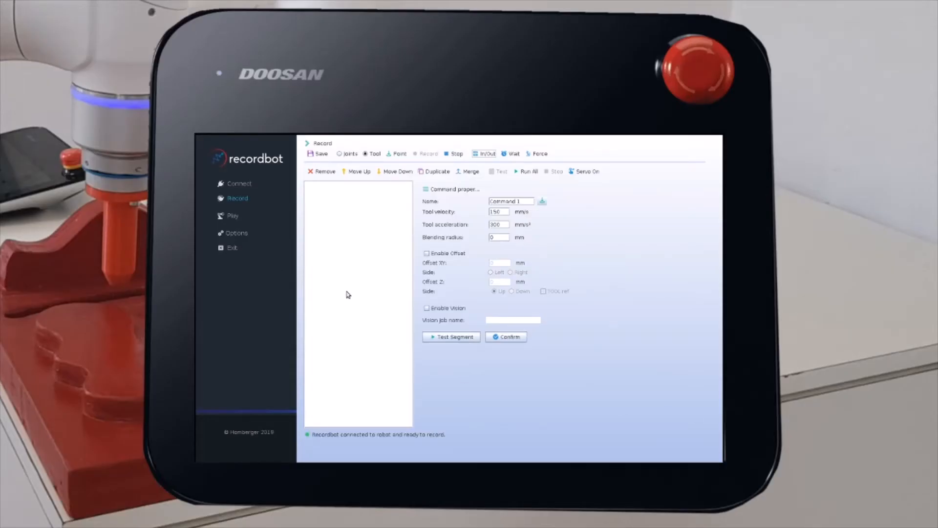
mouse_move(375, 261)
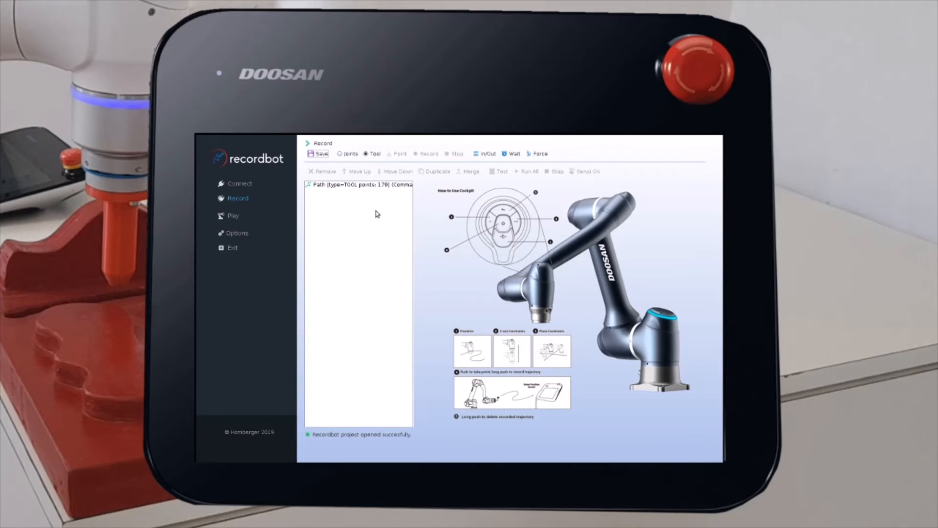
mouse_move(388, 191)
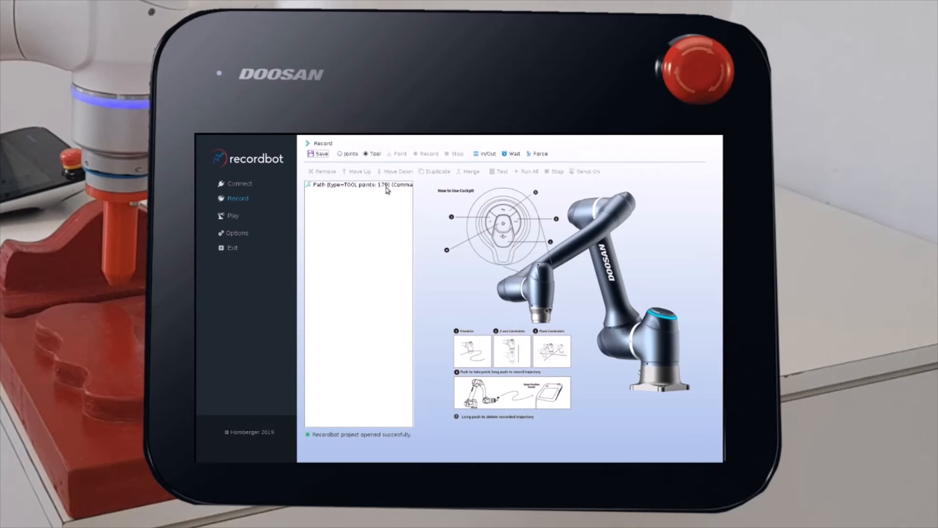
Select the recorded 179-point Path entry and preview its plotted outline.
click(359, 185)
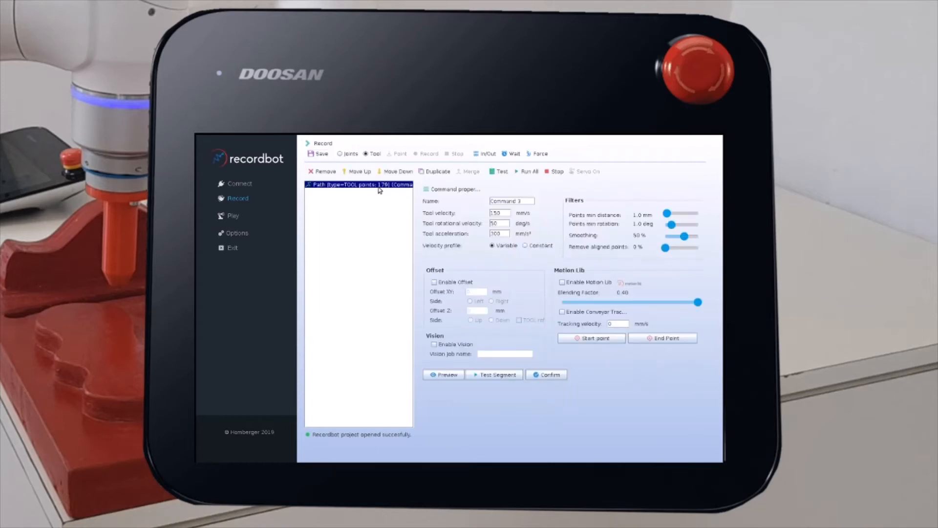
click(322, 153)
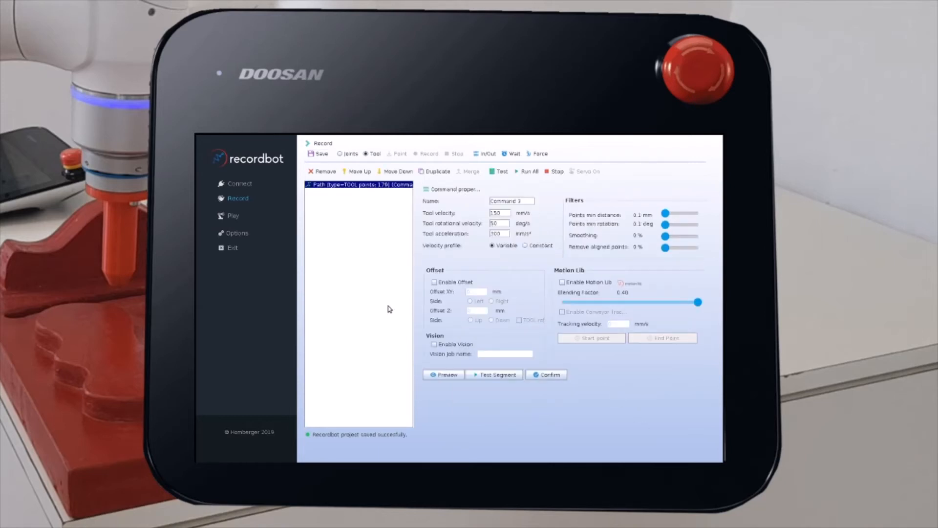
mouse_move(429, 365)
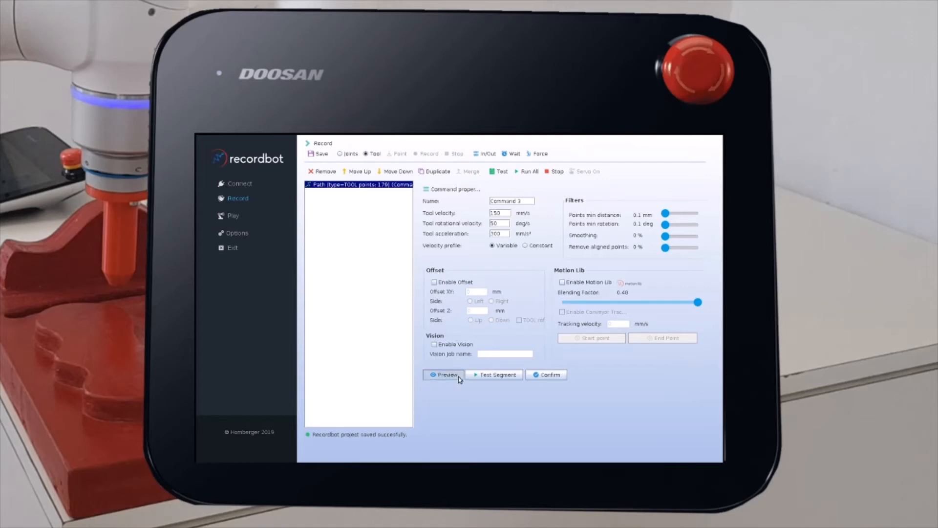
click(443, 374)
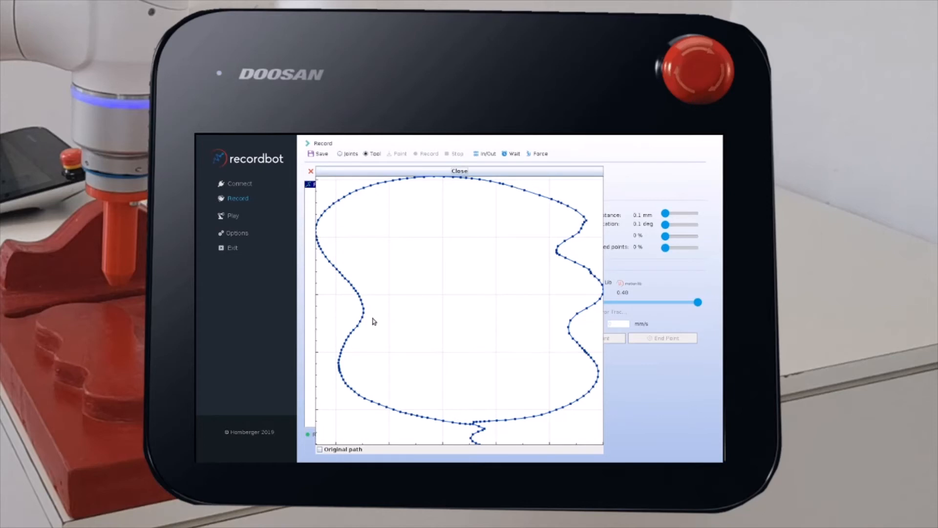
mouse_move(589, 203)
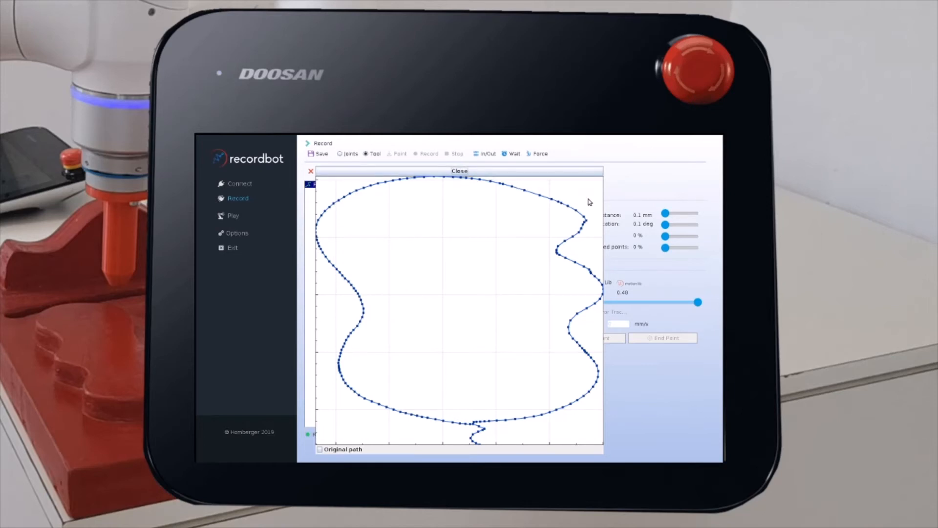
mouse_move(573, 214)
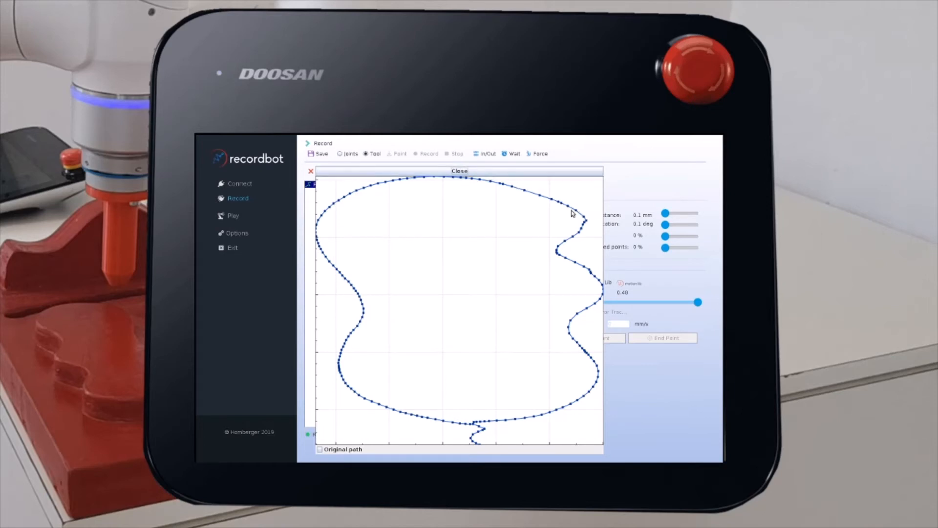
mouse_move(596, 271)
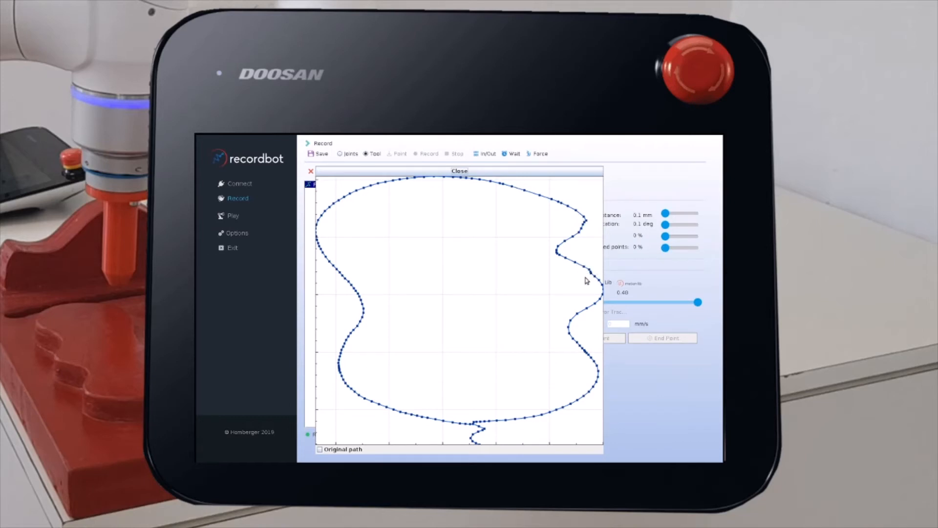
mouse_move(590, 217)
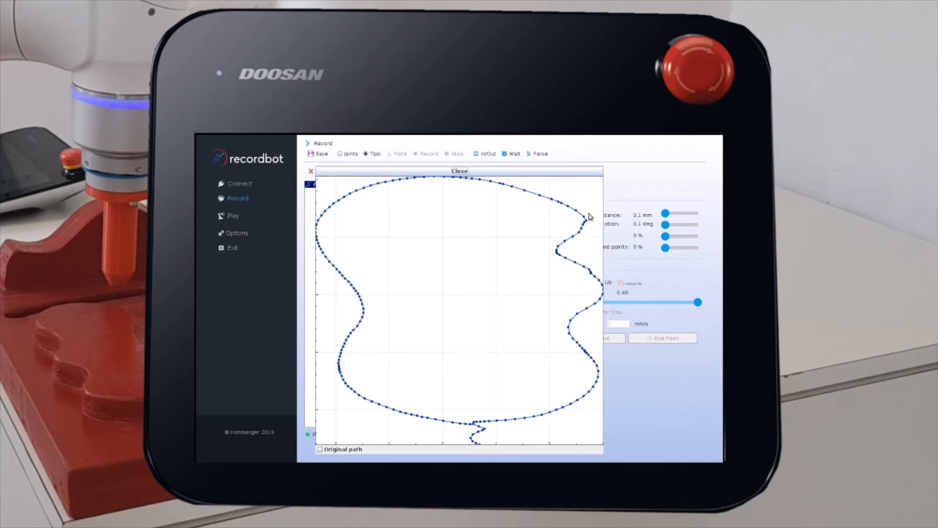
Re-plot the path at 40% smoothing and hide the Original path overlay for comparison.
click(459, 170)
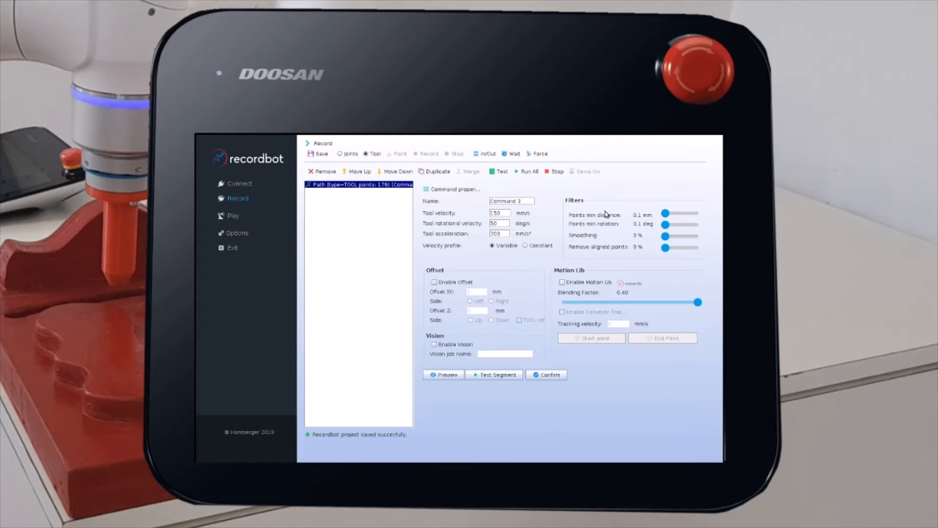
mouse_move(597, 239)
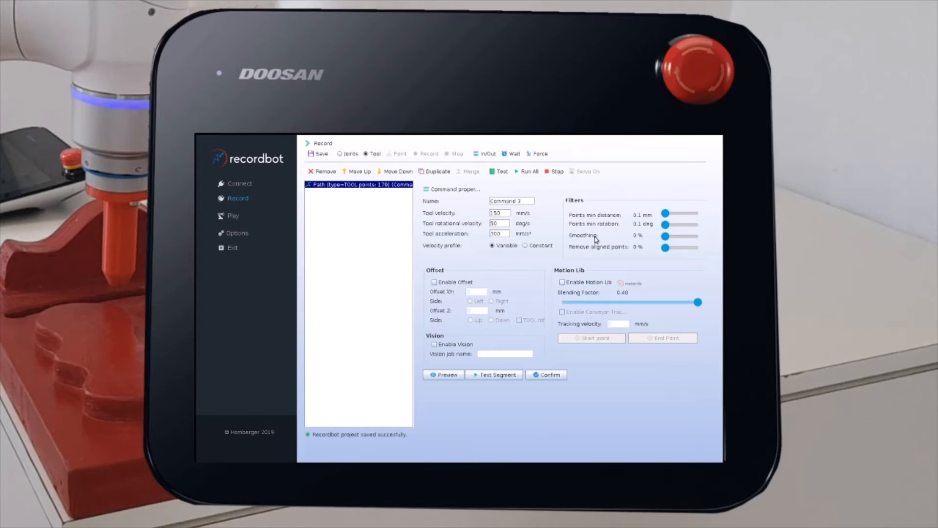
mouse_move(621, 243)
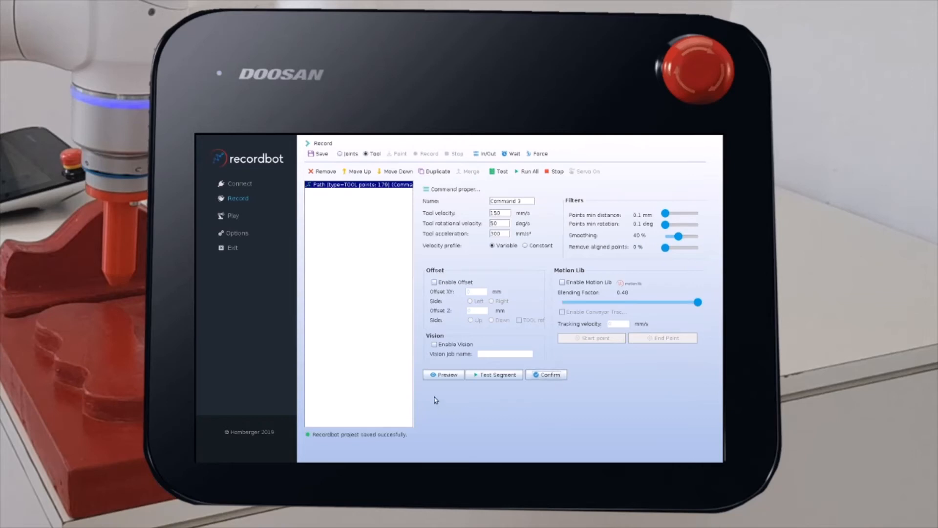
click(443, 374)
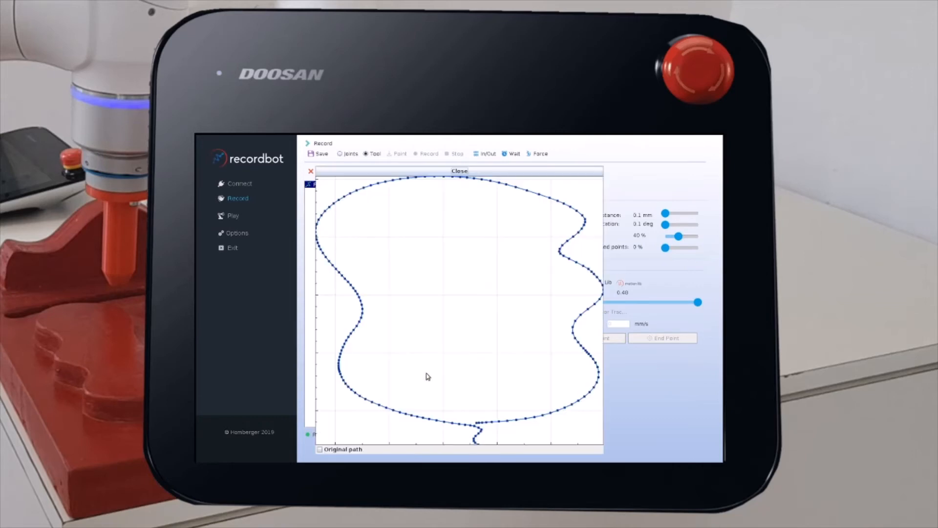
mouse_move(574, 242)
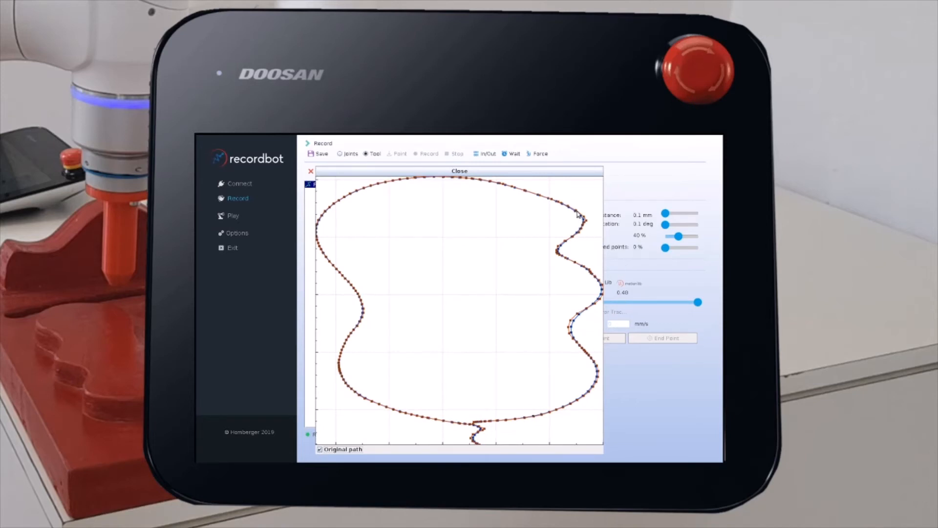
mouse_move(583, 271)
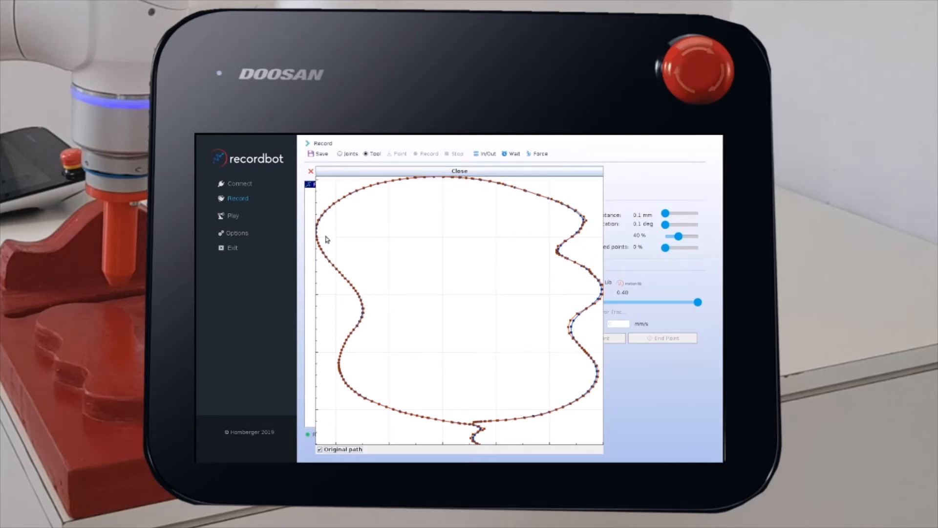
mouse_move(439, 185)
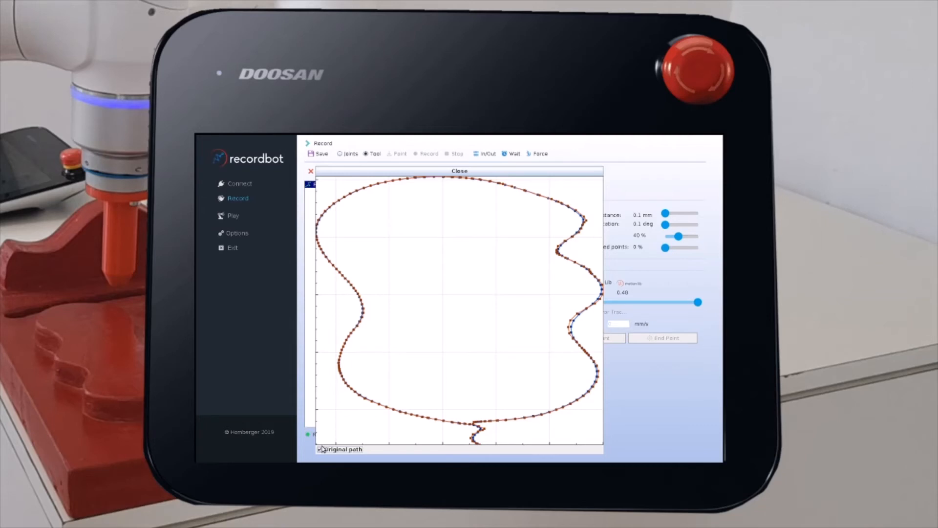
click(319, 448)
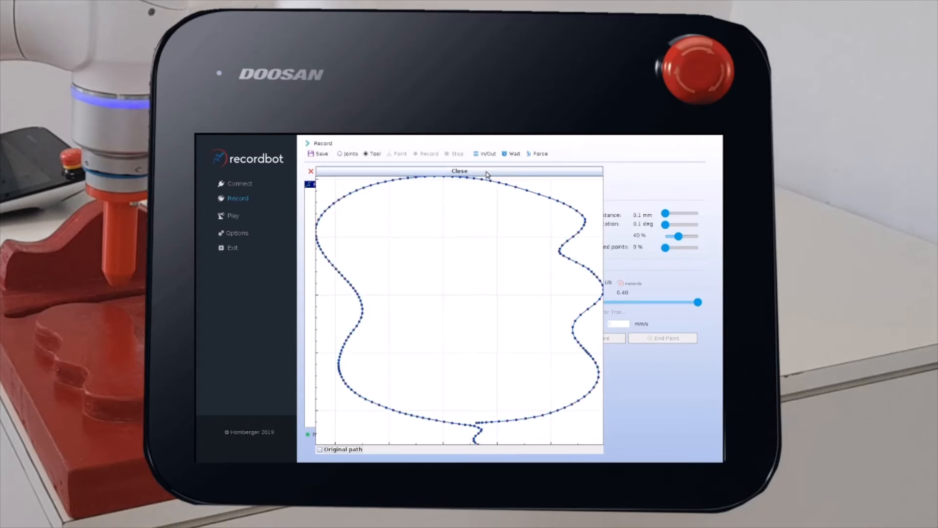
Apply 3.8 mm min point distance and 1.2° min rotation filters and check the thinned plot.
click(459, 171)
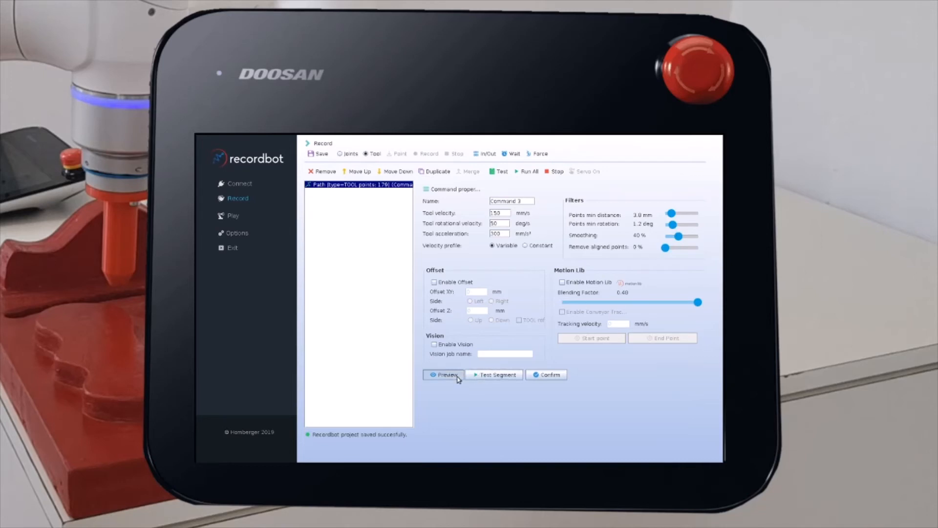
click(442, 375)
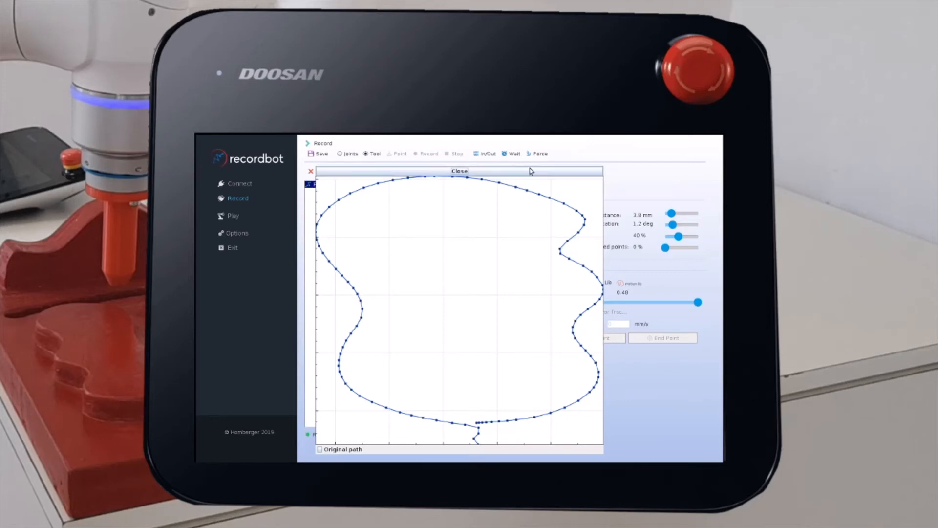
click(459, 170)
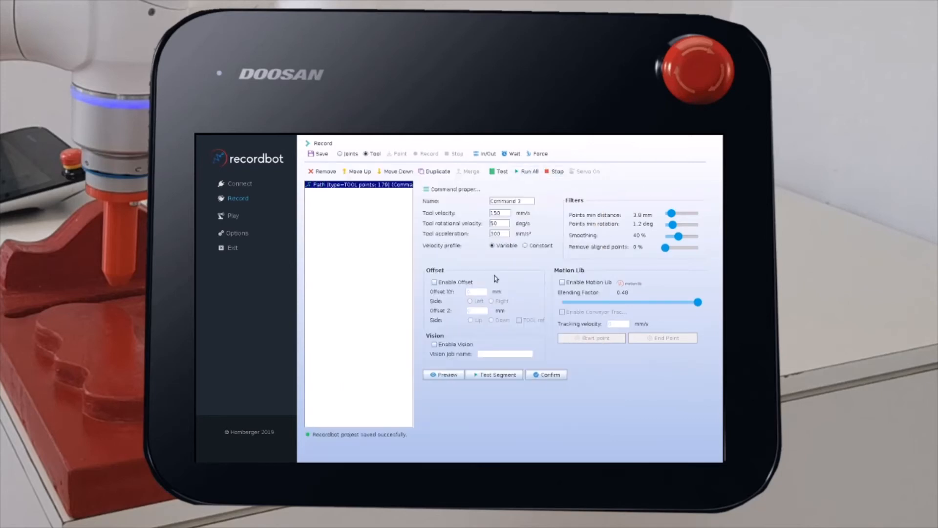
mouse_move(488, 260)
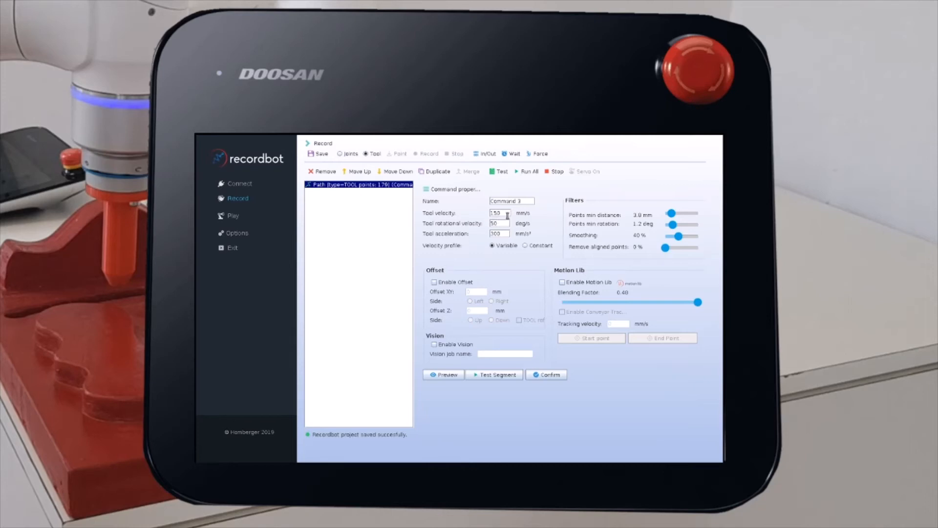
Set the path's tool velocity to 100 mm/s and choose the Constant velocity profile.
click(499, 213)
text(100)
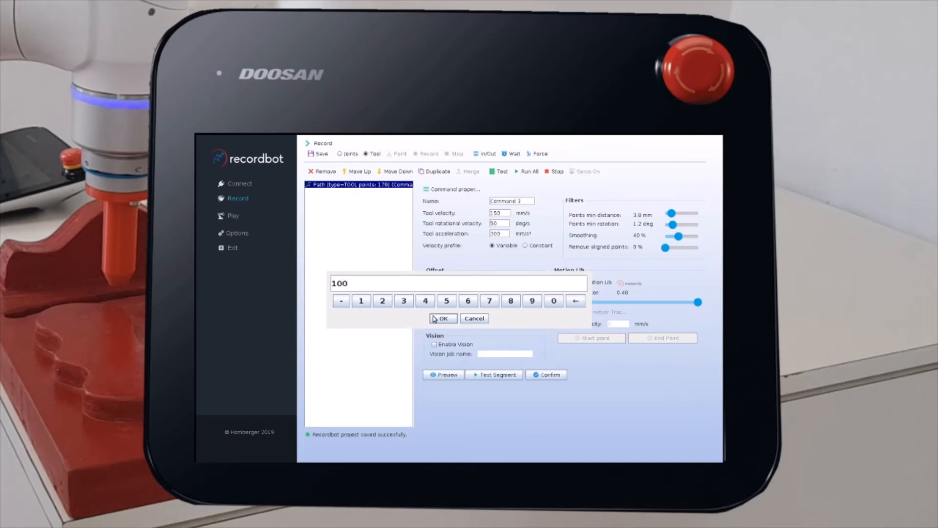
click(442, 318)
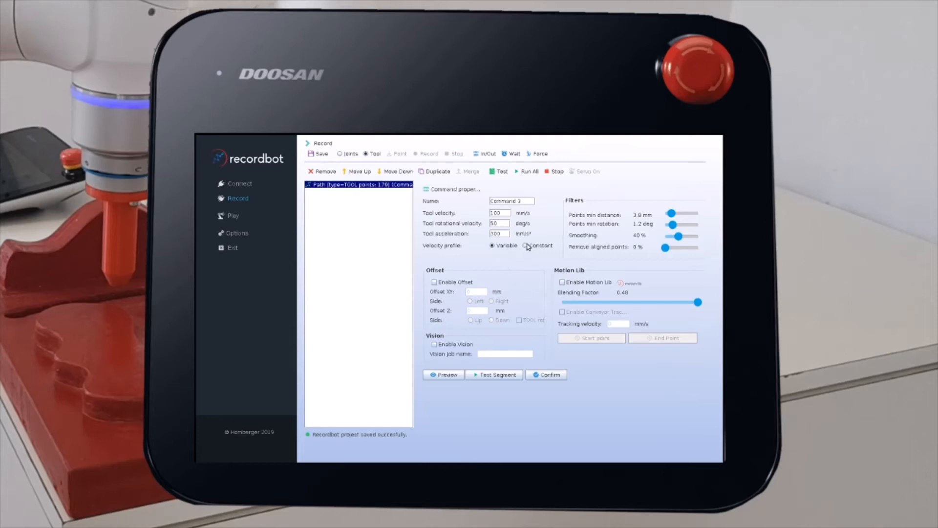
click(526, 246)
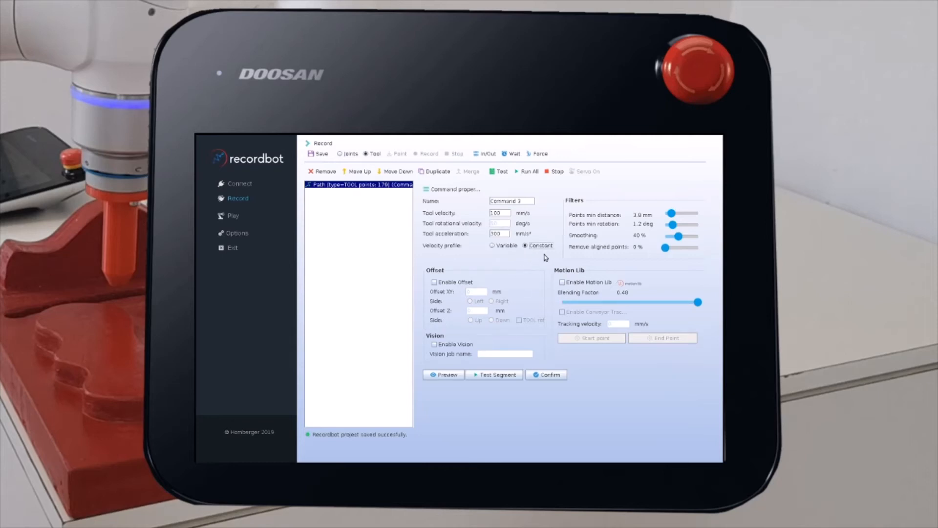
mouse_move(545, 257)
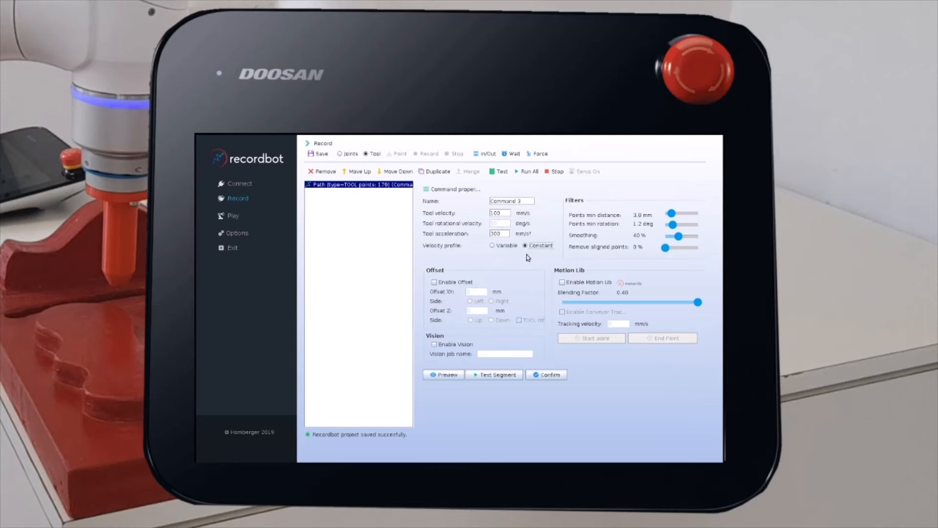
mouse_move(502, 273)
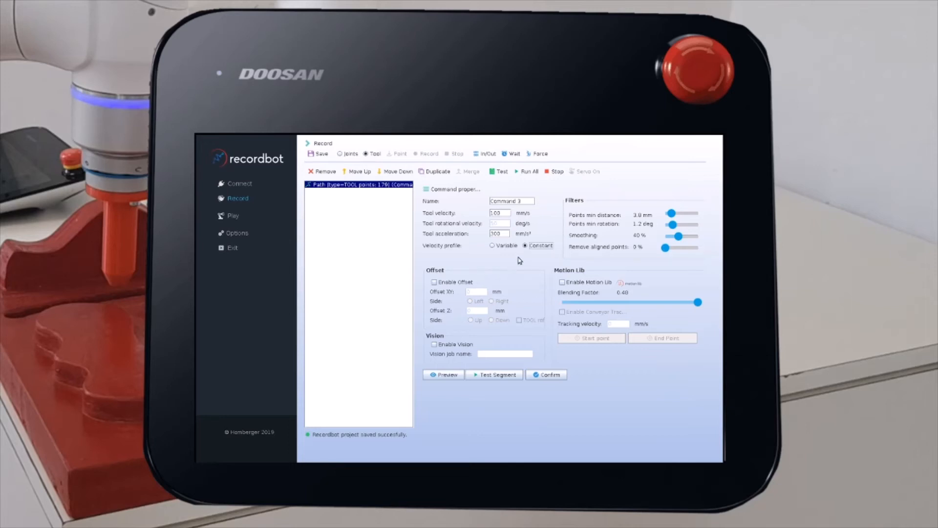
mouse_move(550, 271)
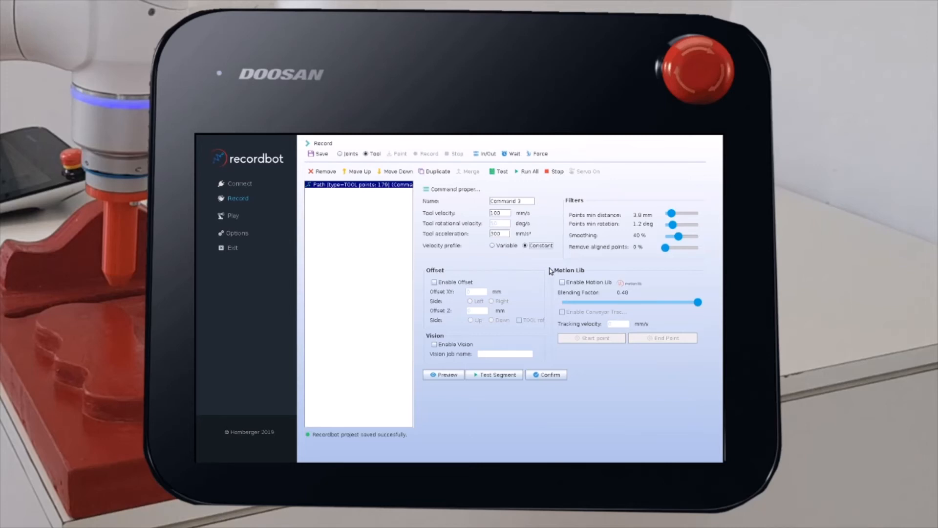
mouse_move(499, 225)
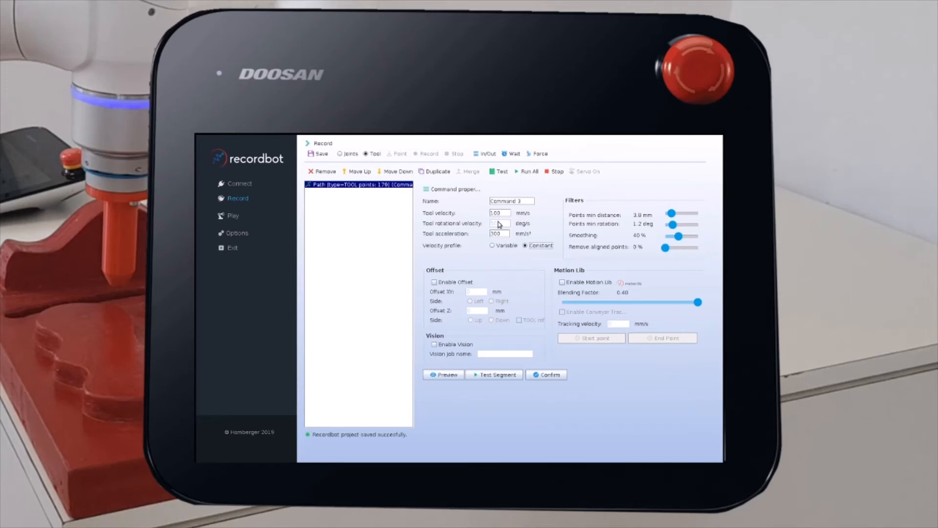
mouse_move(583, 281)
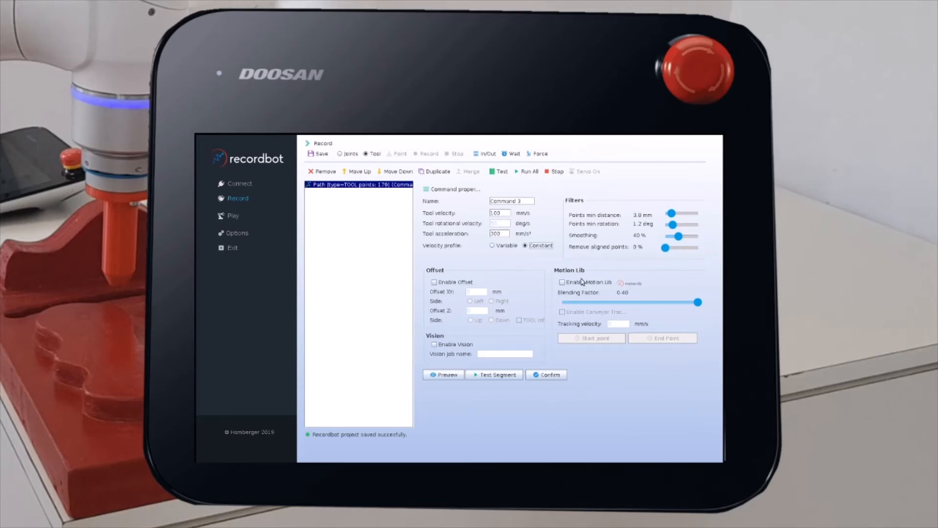
mouse_move(607, 231)
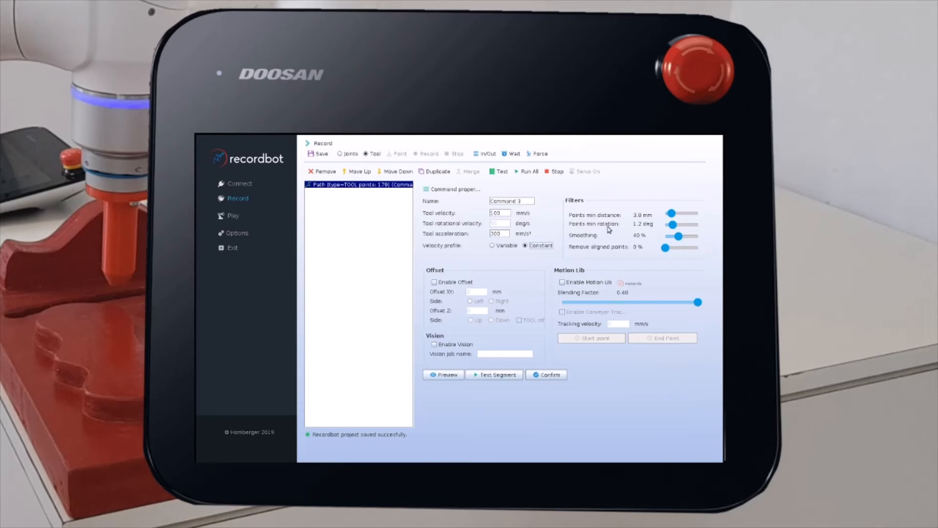
mouse_move(525, 306)
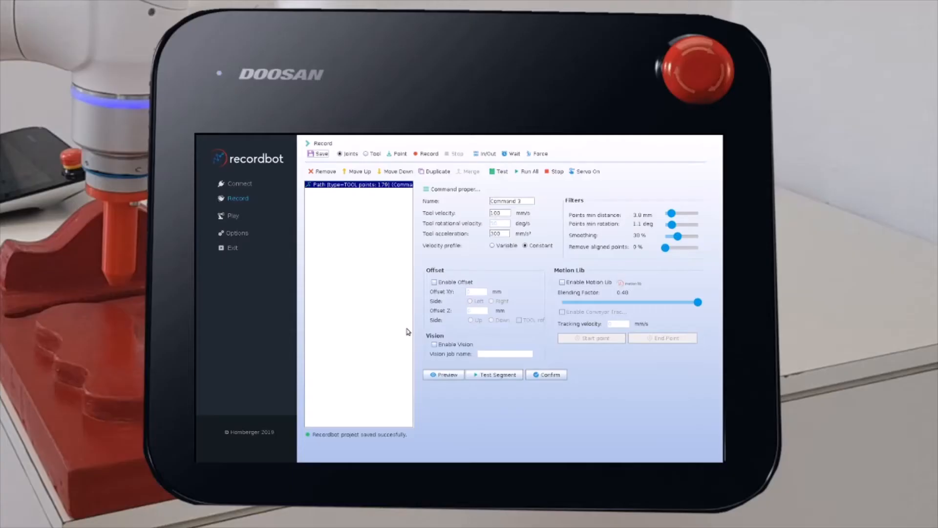
mouse_move(543, 274)
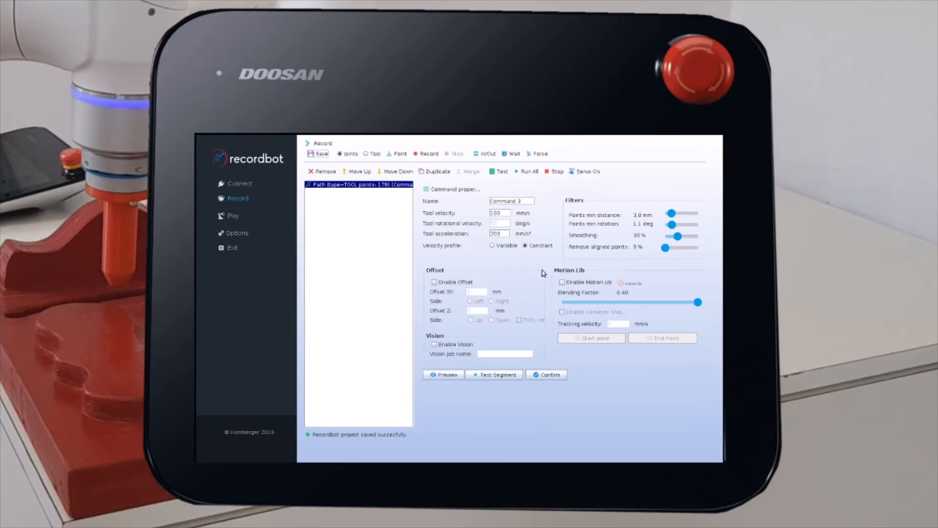
mouse_move(563, 183)
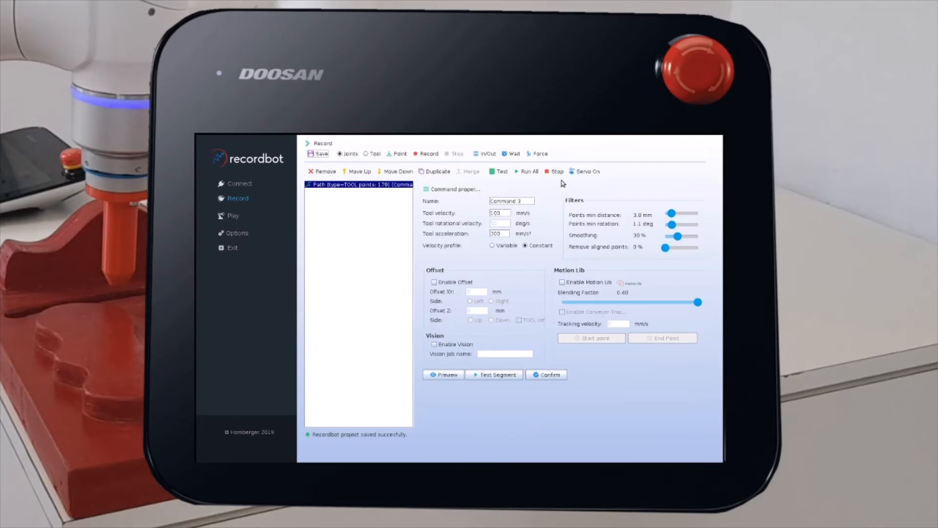
mouse_move(351, 319)
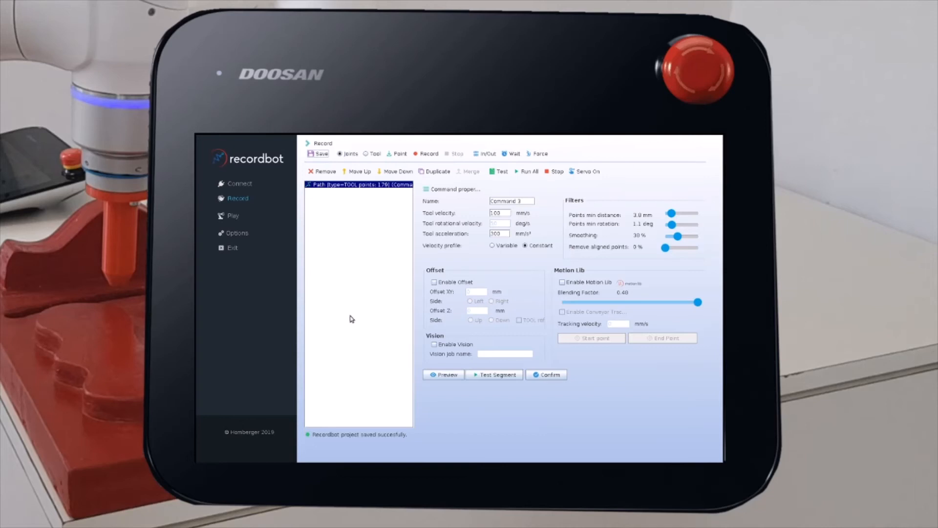
mouse_move(385, 321)
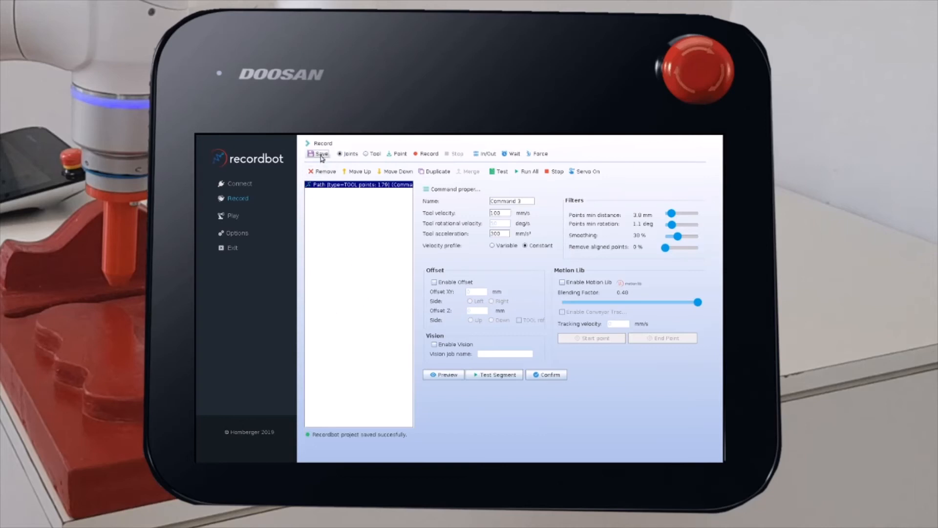
mouse_move(243, 257)
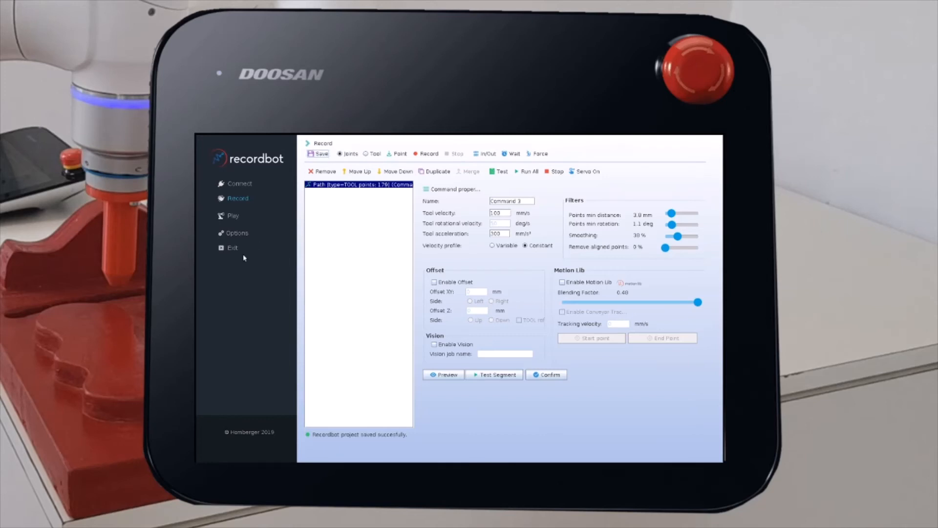
mouse_move(233, 248)
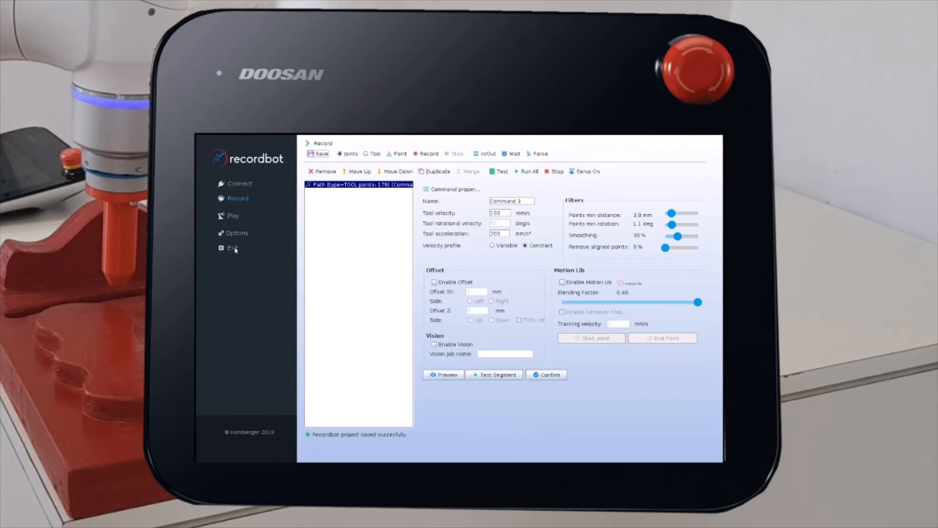
Save the project on exit, withdraw robot control from Recordbot and dismiss the safety reset notice.
click(233, 247)
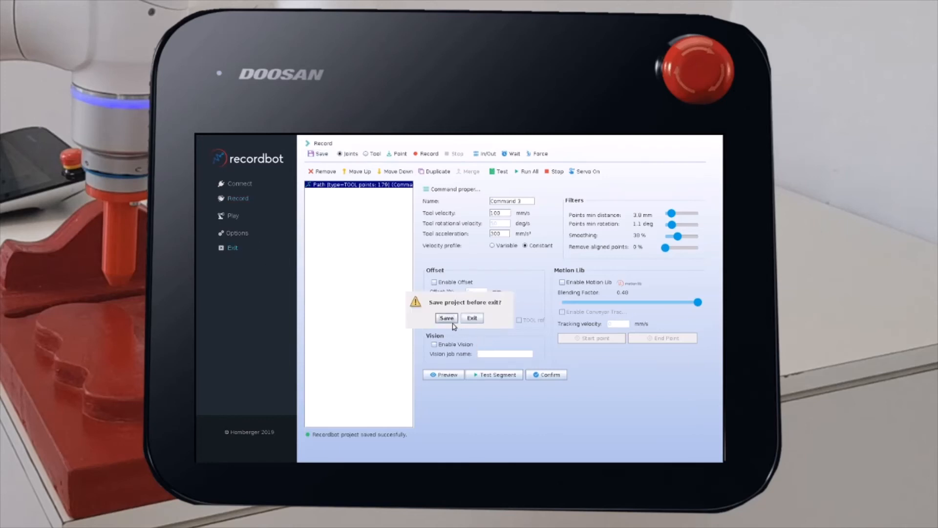
click(472, 318)
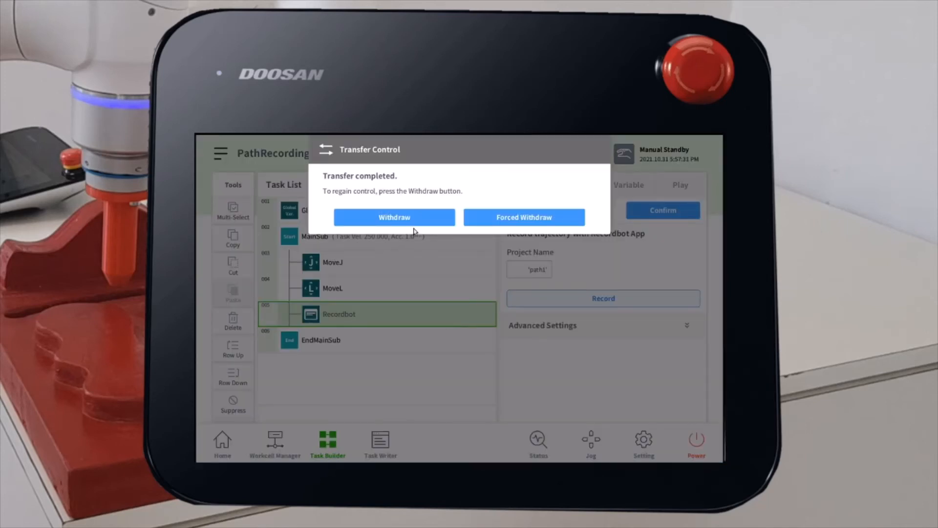
click(393, 217)
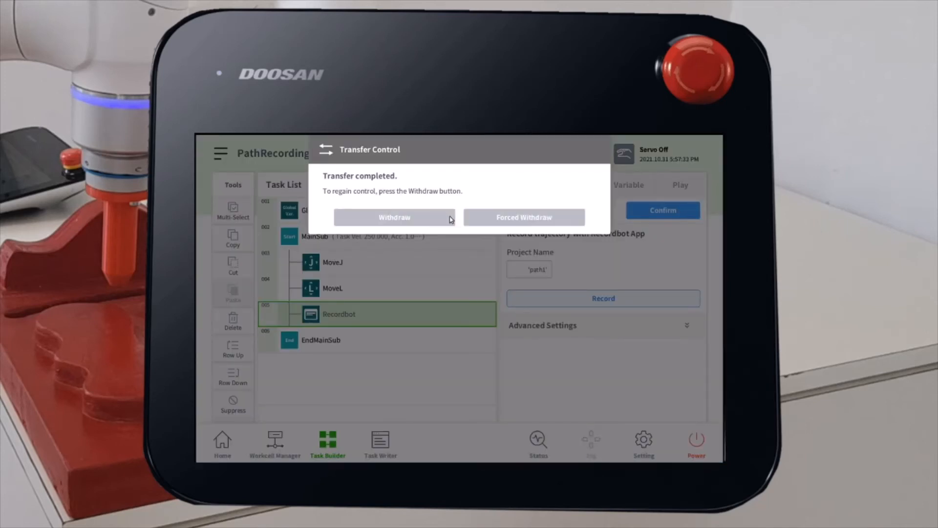
click(393, 216)
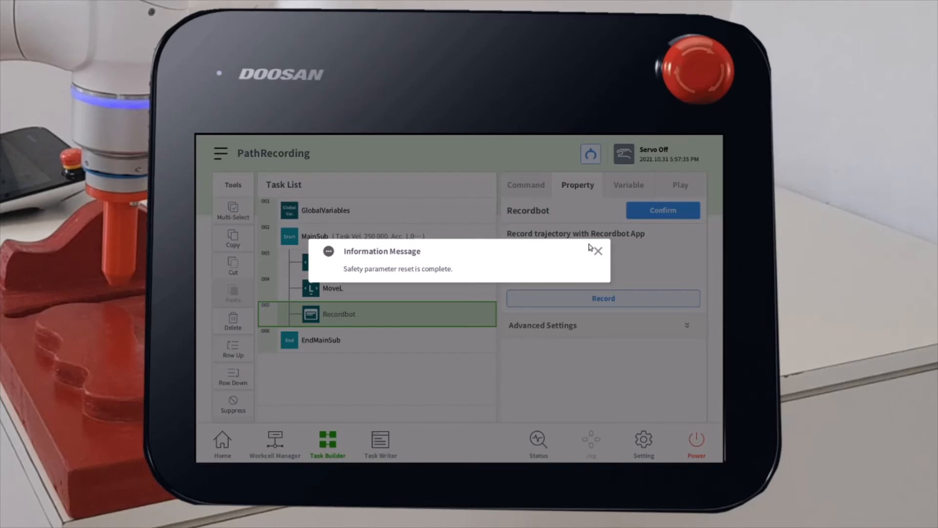
click(596, 251)
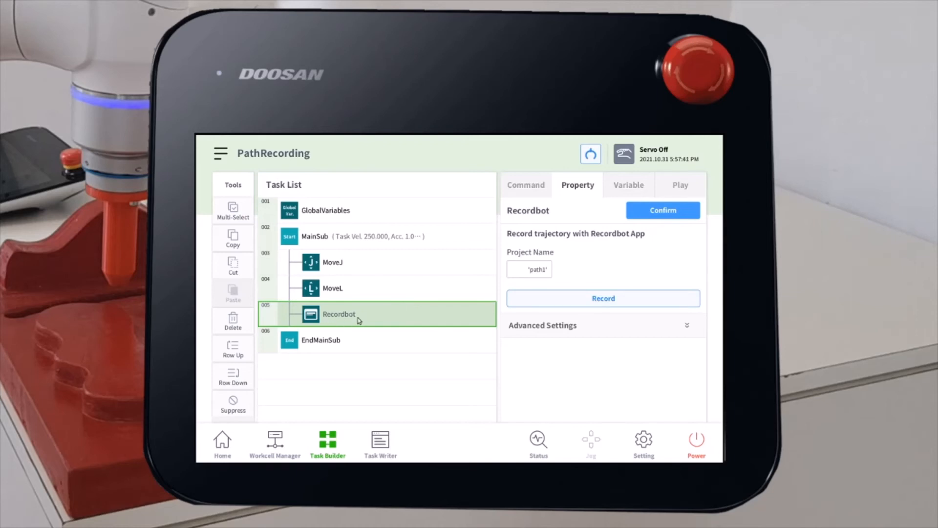
mouse_move(381, 318)
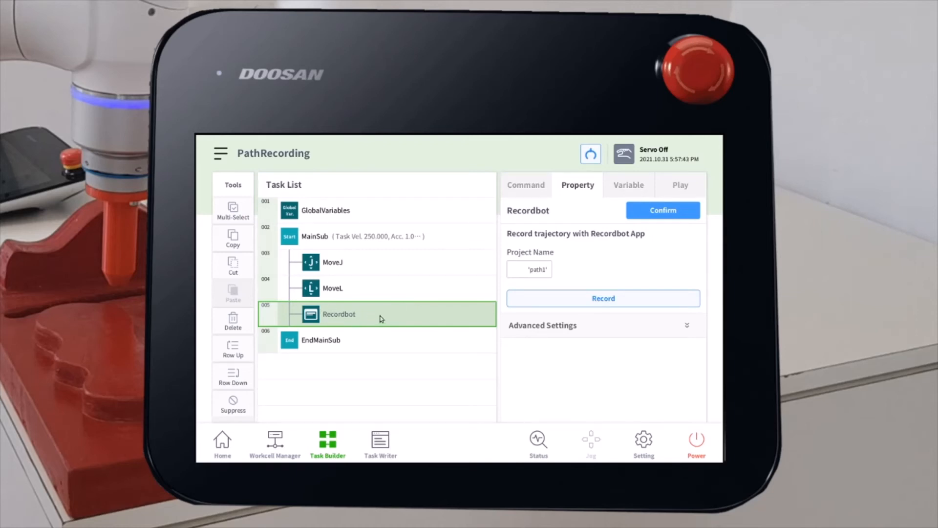
mouse_move(368, 242)
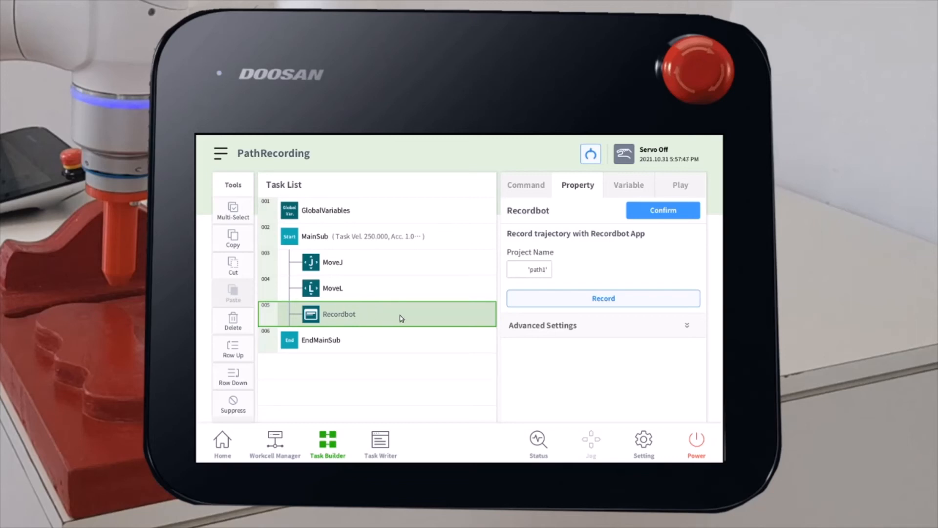
mouse_move(384, 321)
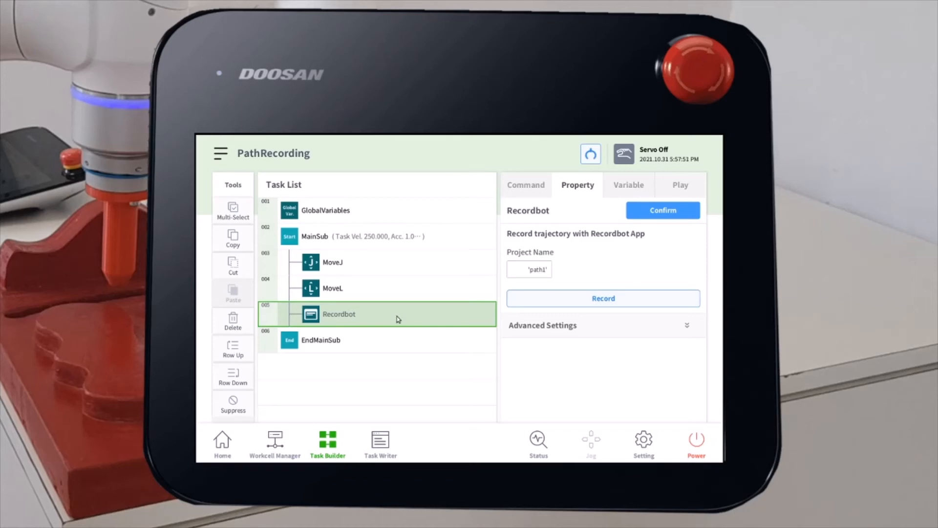
Show the Command list of motion commands for the PathRecording task.
click(526, 185)
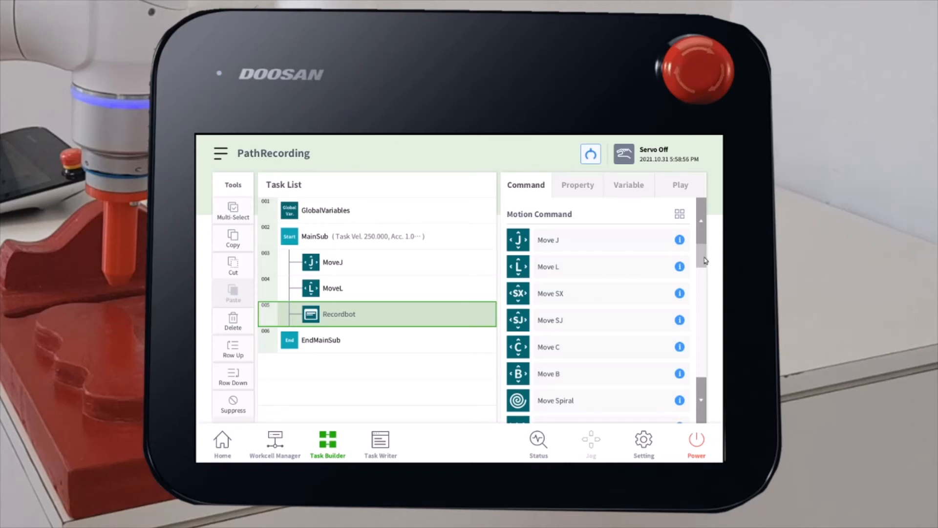
mouse_move(591, 260)
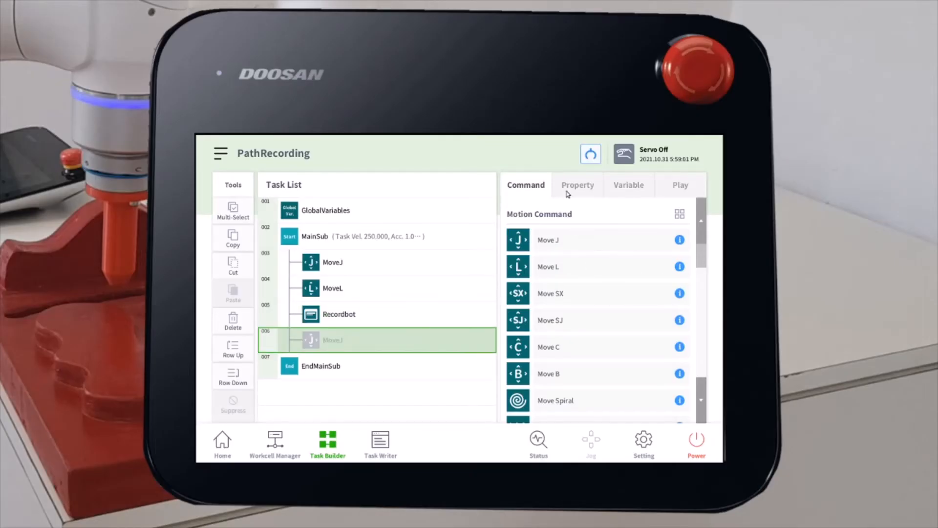
Record the robot's current joint pose into the new MoveJ step with Get Pose.
click(576, 185)
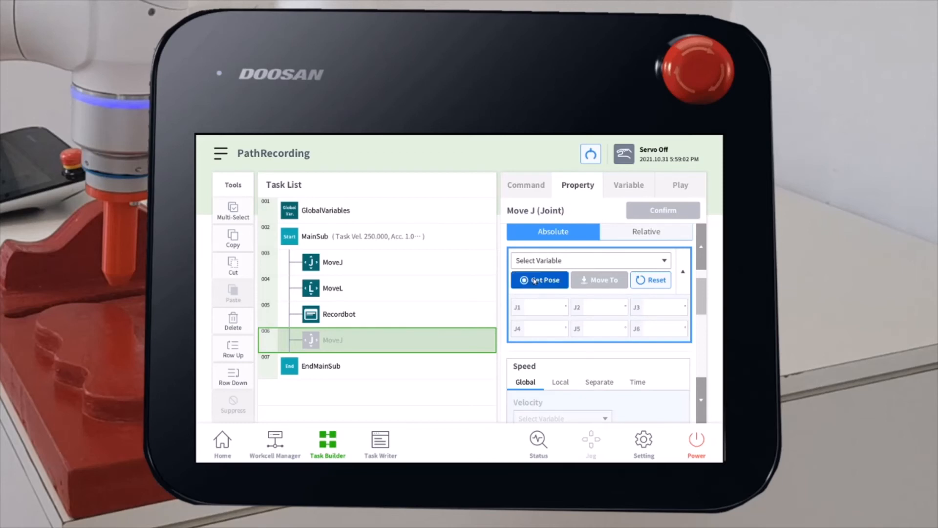
click(538, 279)
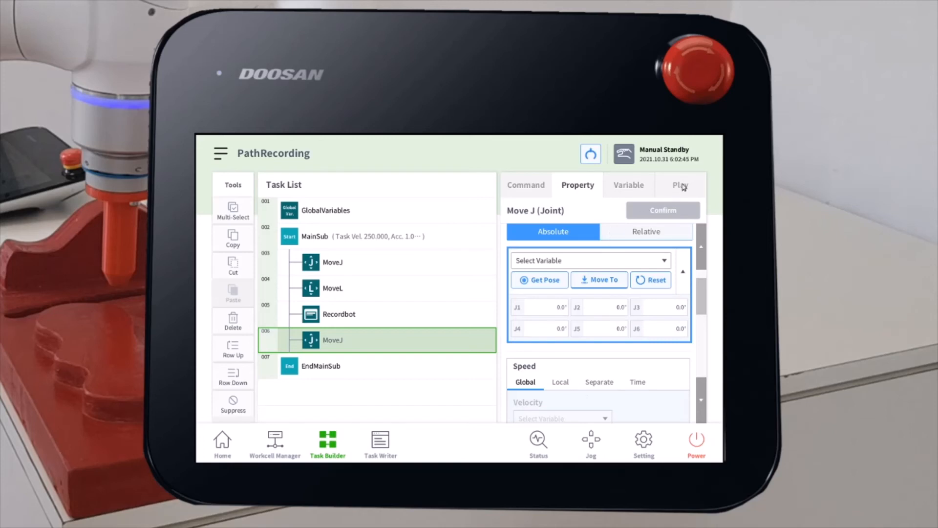
Switch to the task playback view and turn on Real Mode.
click(680, 185)
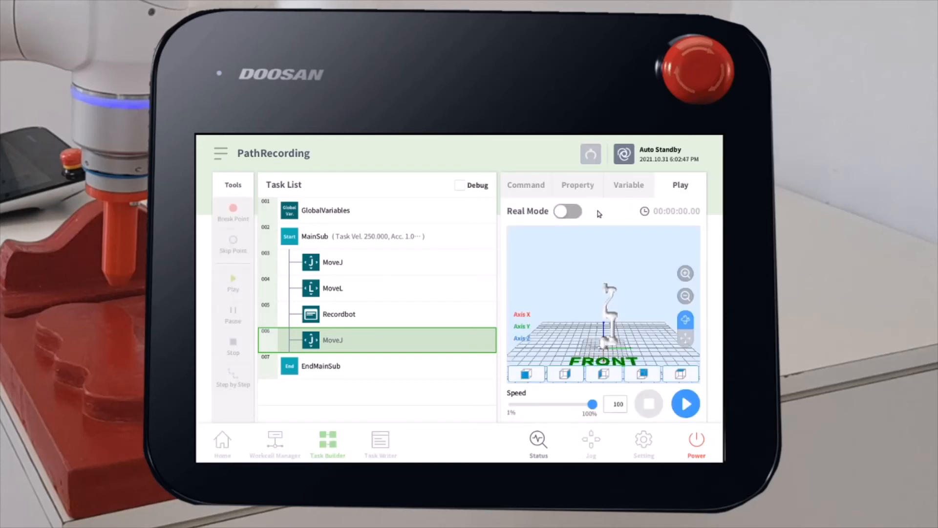
click(567, 211)
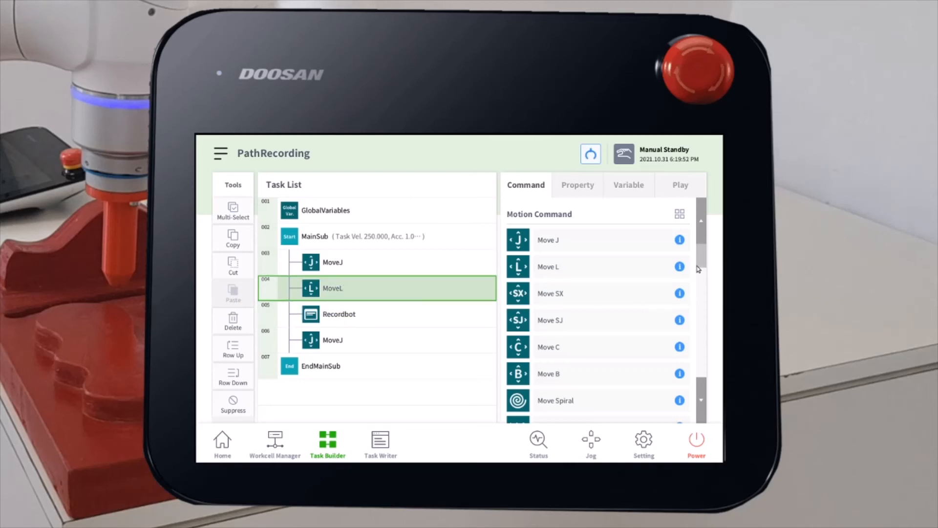
Add a Compliance step with mode On after MoveL and confirm it.
scroll(down, 3)
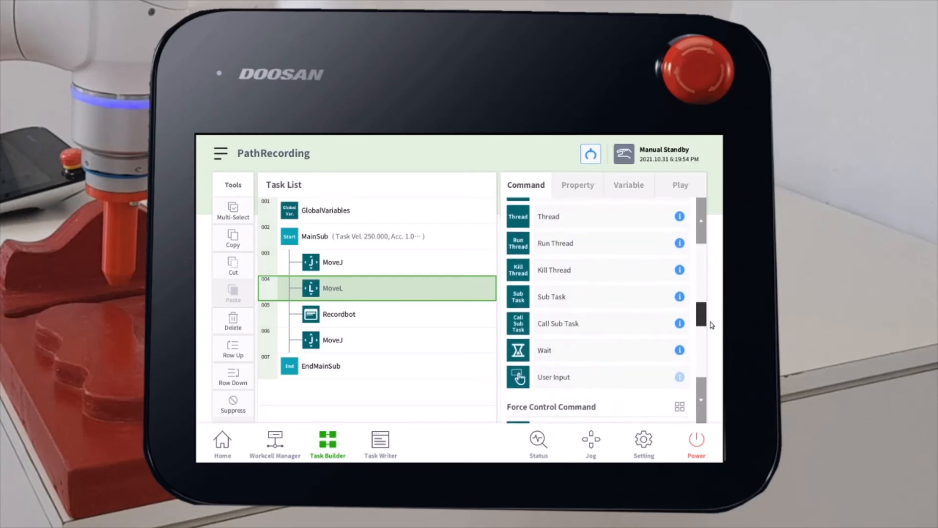
scroll(down, 3)
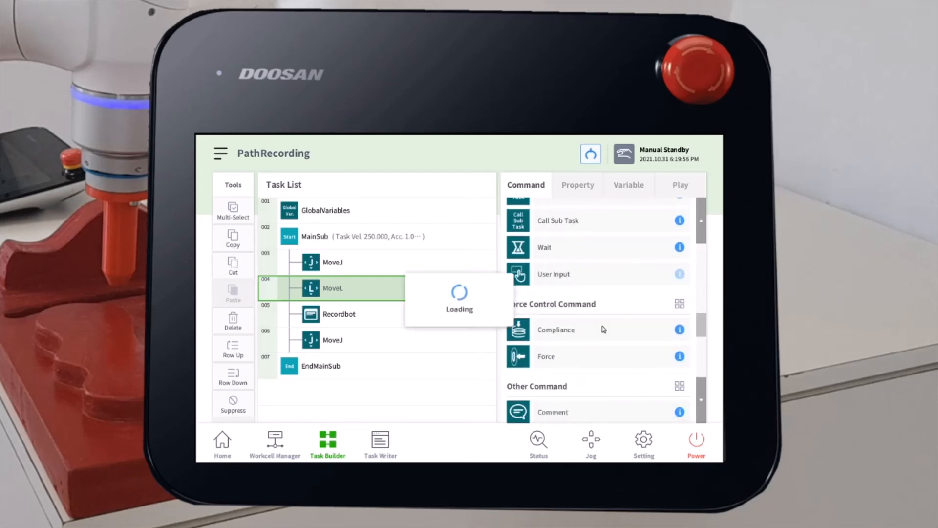
click(555, 329)
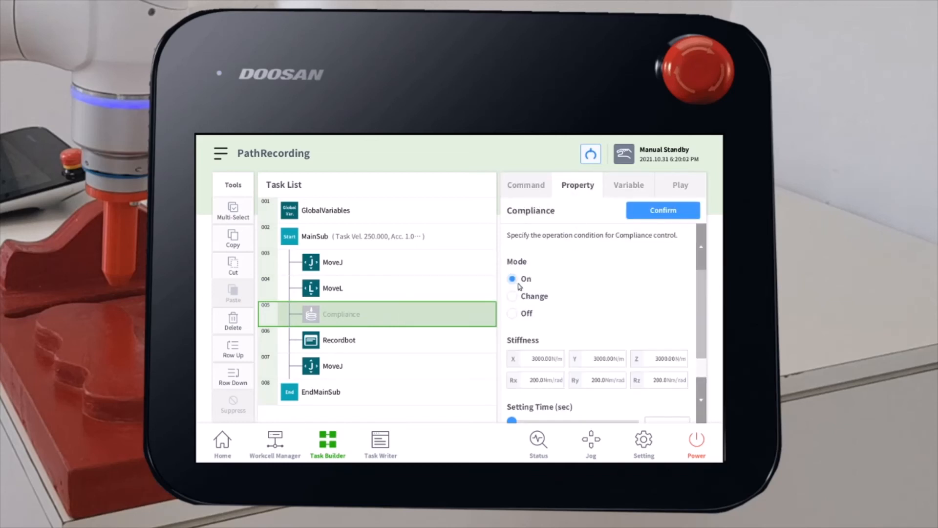
mouse_move(597, 281)
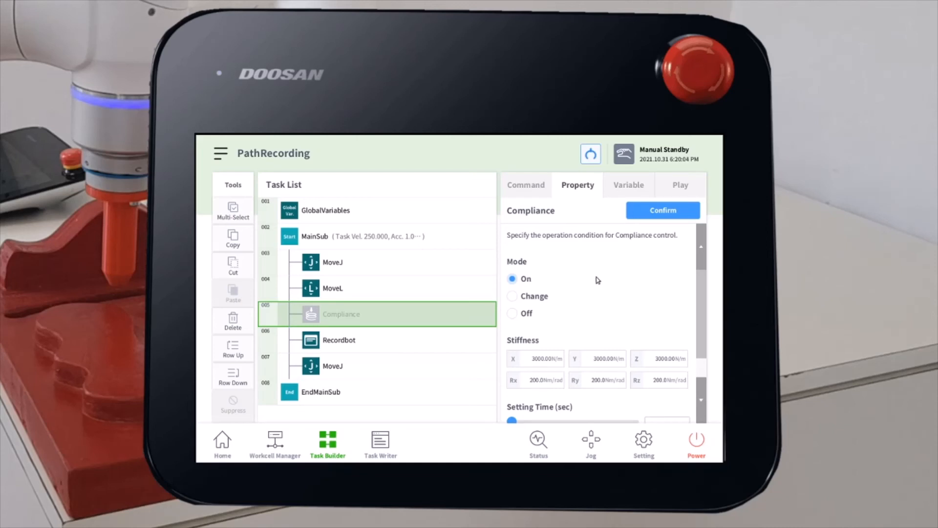
mouse_move(668, 288)
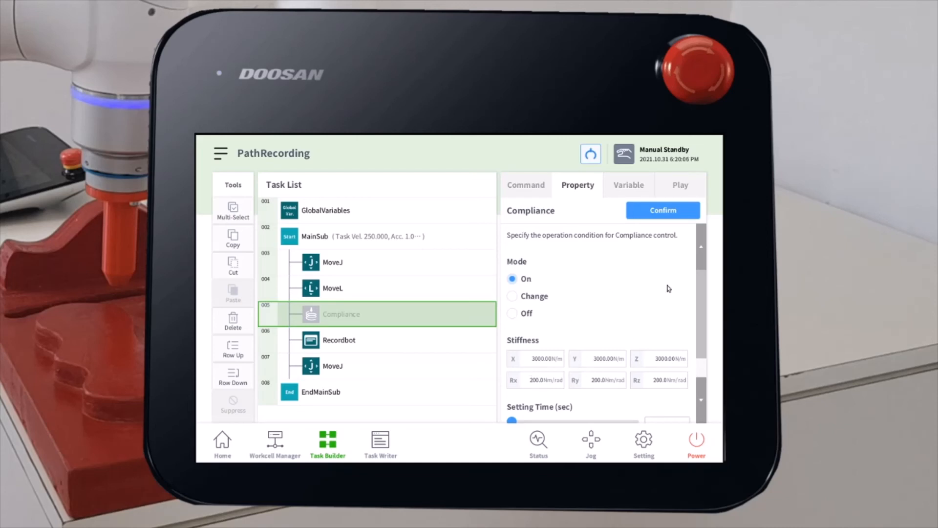
click(663, 210)
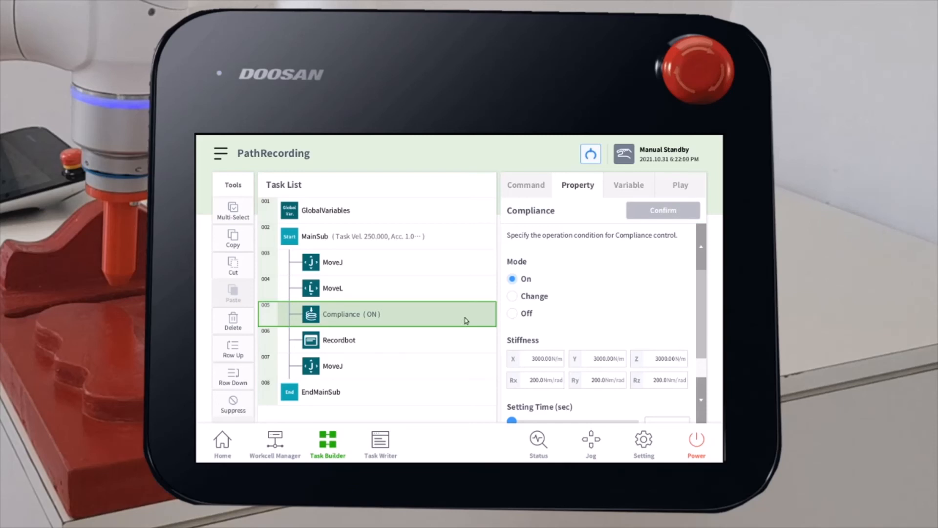
mouse_move(385, 342)
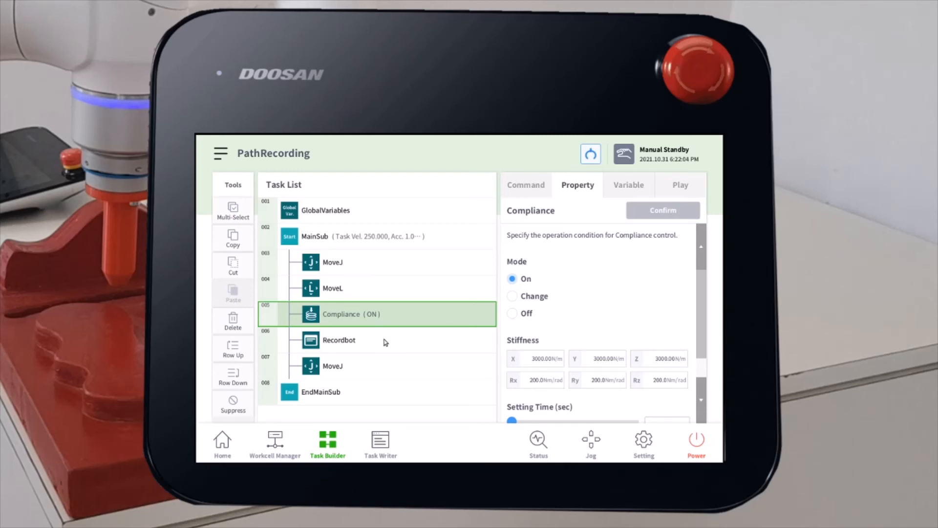
Launch Recordbot from the Recordbot step and show the recorded path's command properties.
click(339, 340)
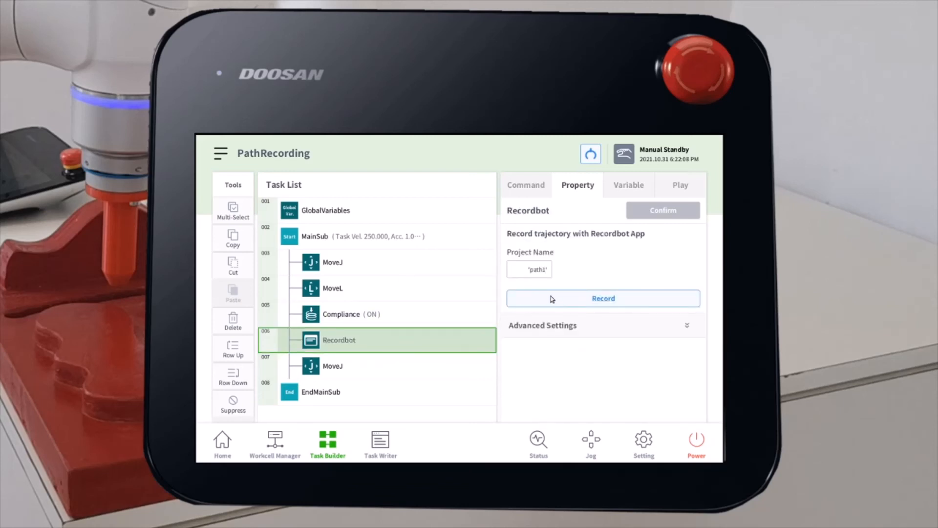
mouse_move(563, 302)
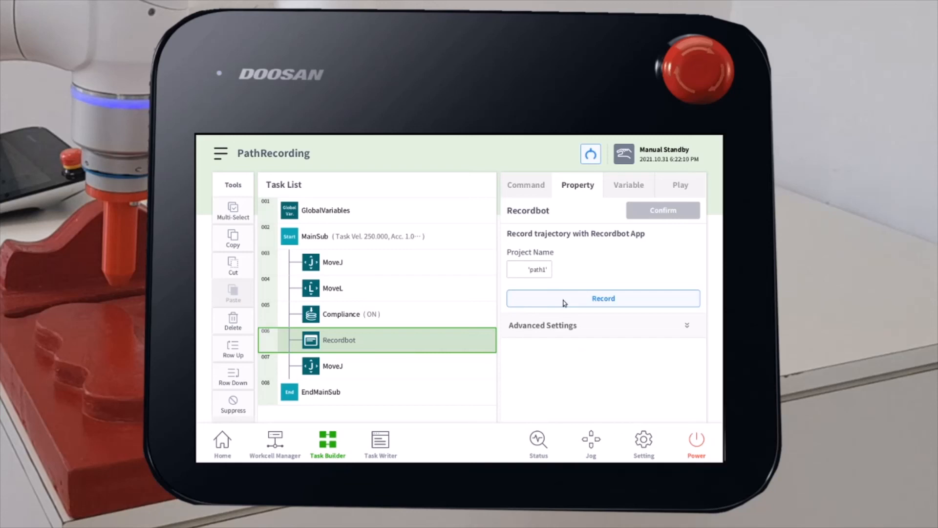
click(603, 298)
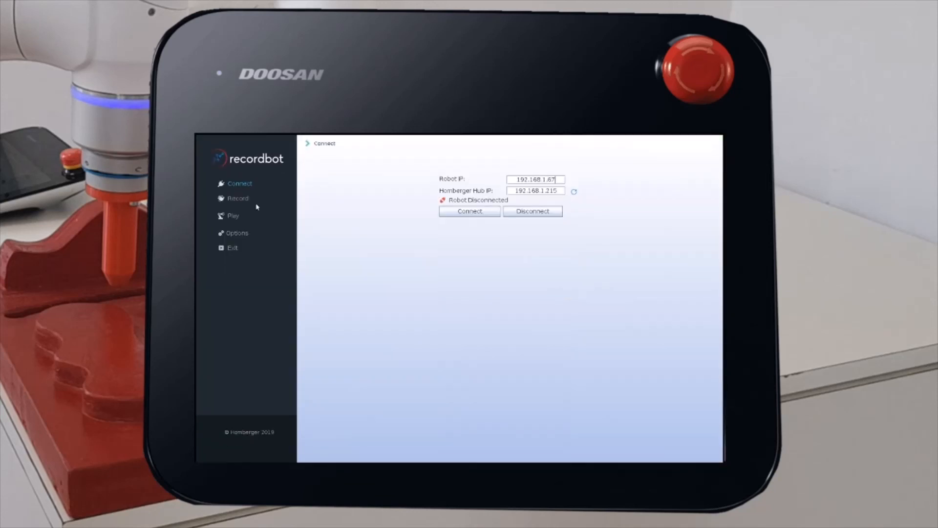
click(236, 198)
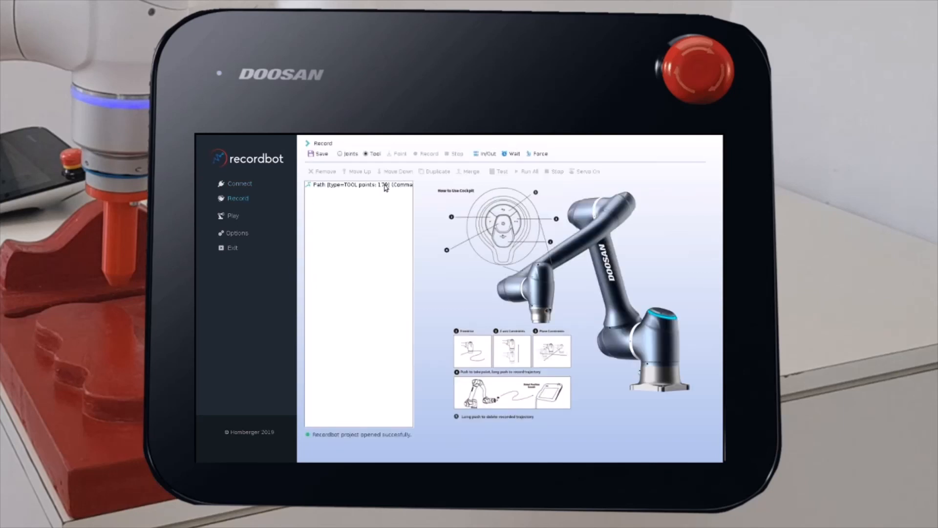
click(358, 184)
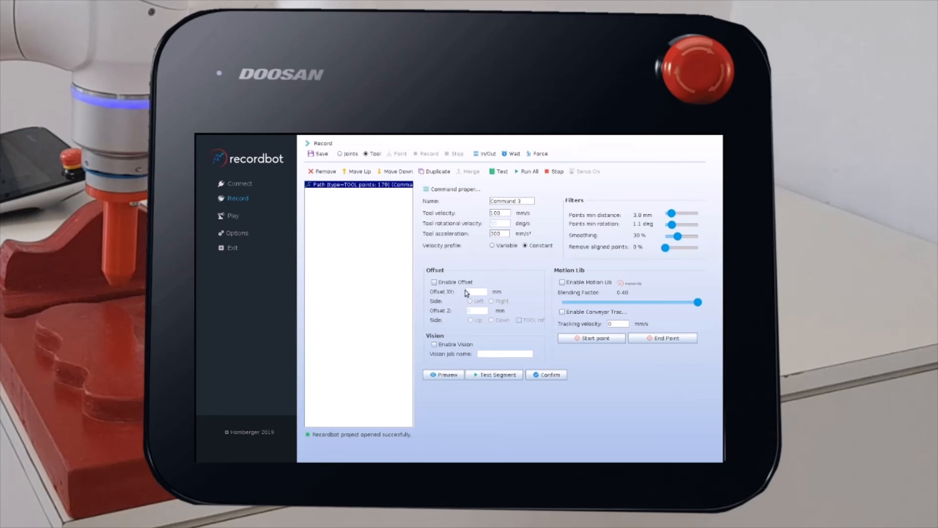
mouse_move(471, 283)
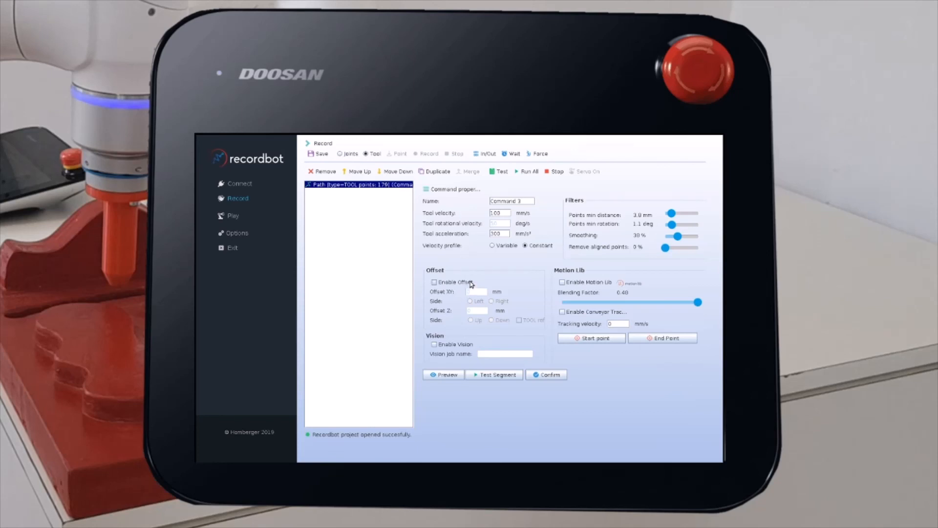
Enable the path offset, set Side to Right and an X/Y offset of 5 mm.
click(434, 281)
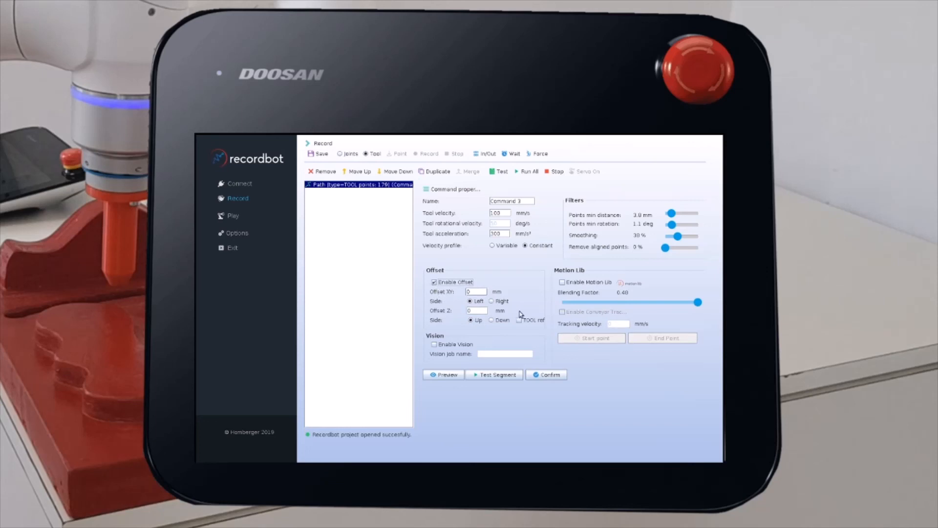
mouse_move(492, 304)
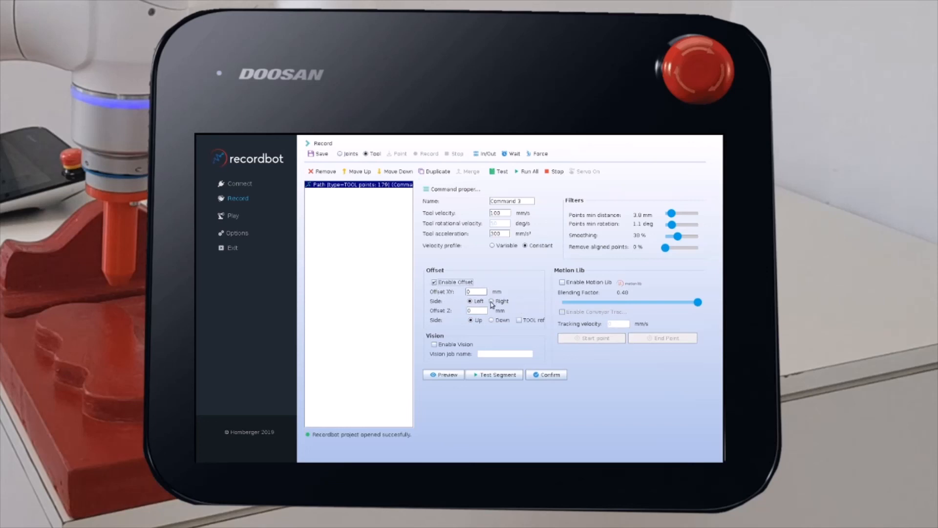
click(491, 301)
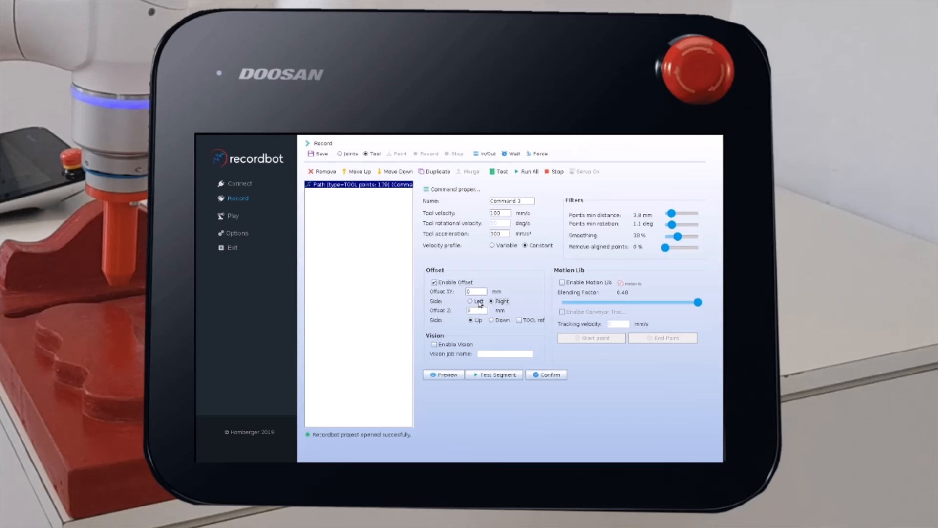
click(476, 291)
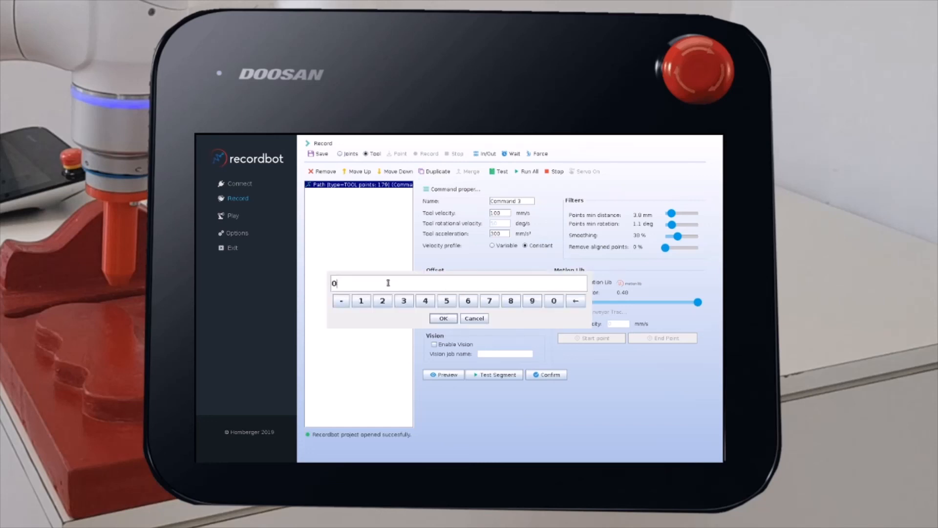
click(447, 300)
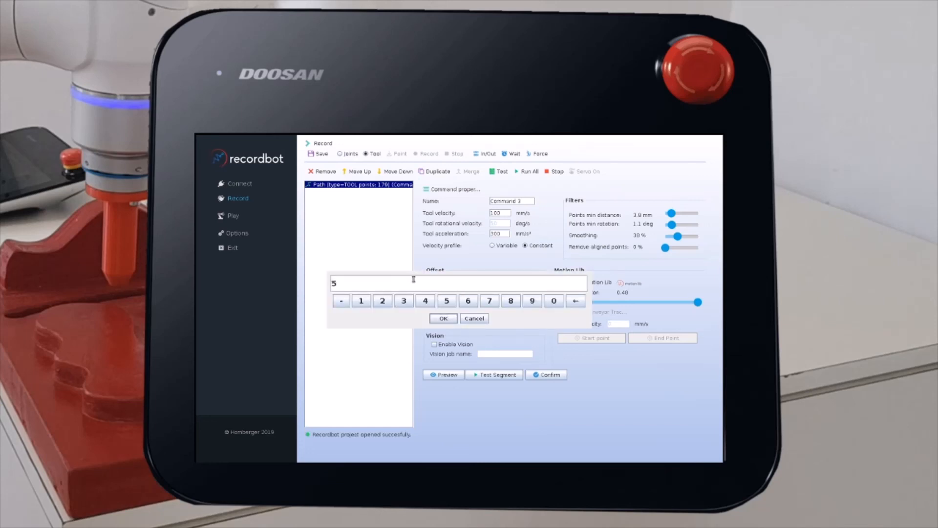
click(443, 317)
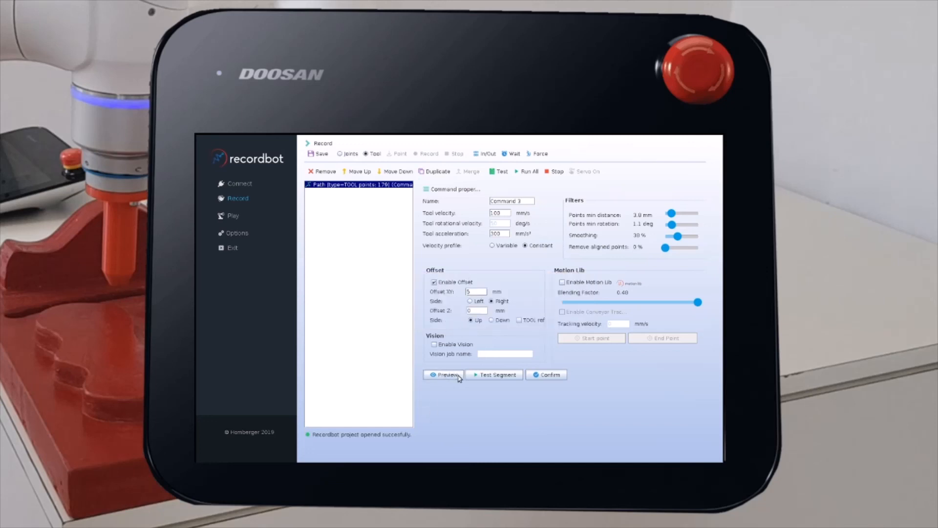
click(442, 375)
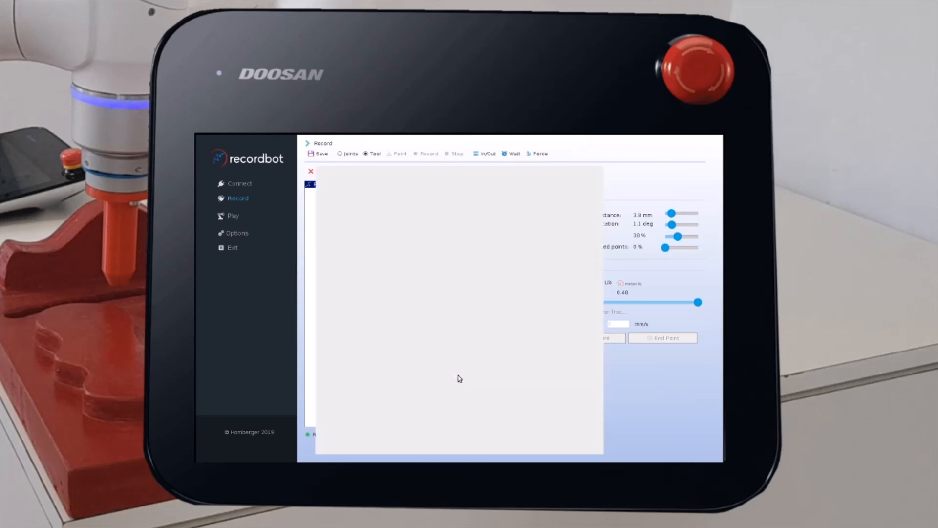
click(319, 449)
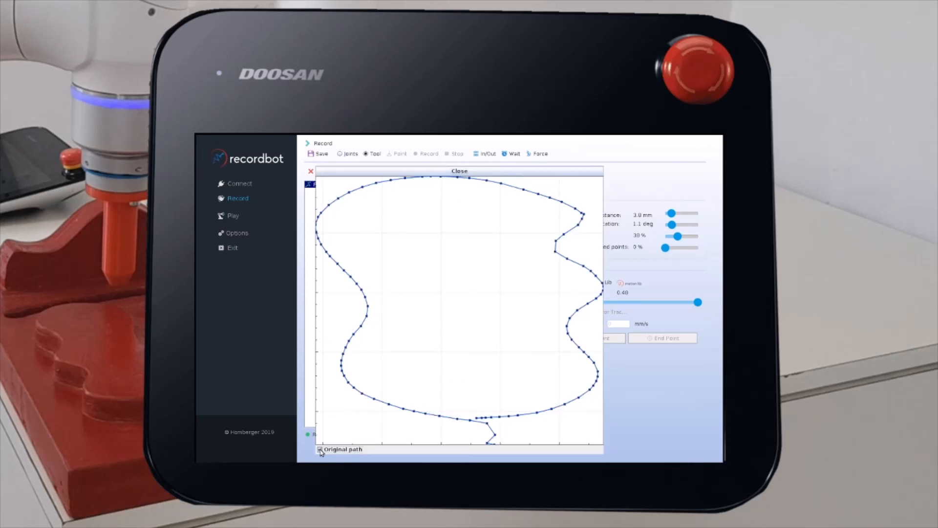
click(320, 449)
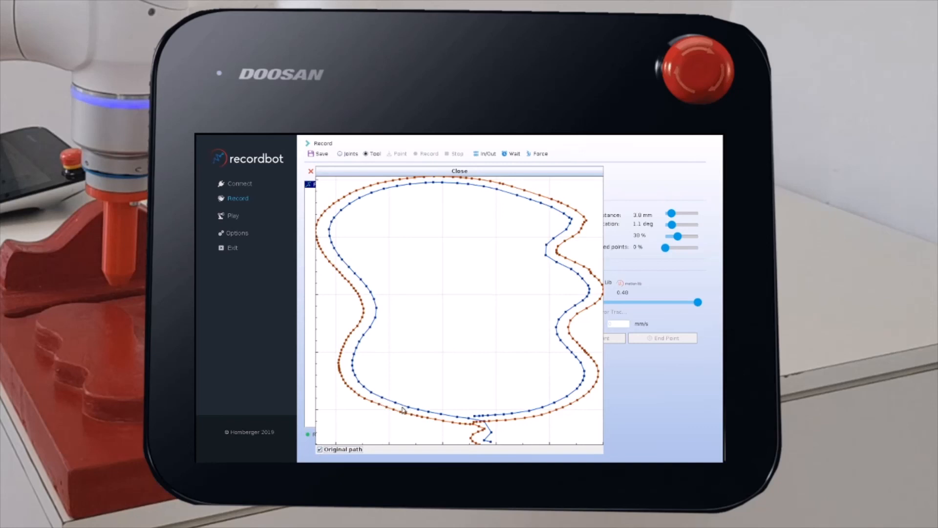
mouse_move(518, 194)
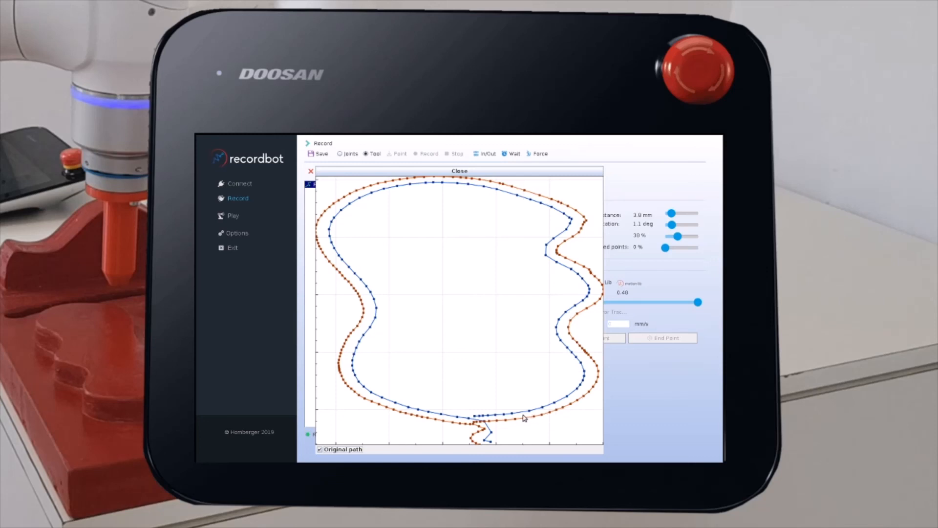
mouse_move(512, 220)
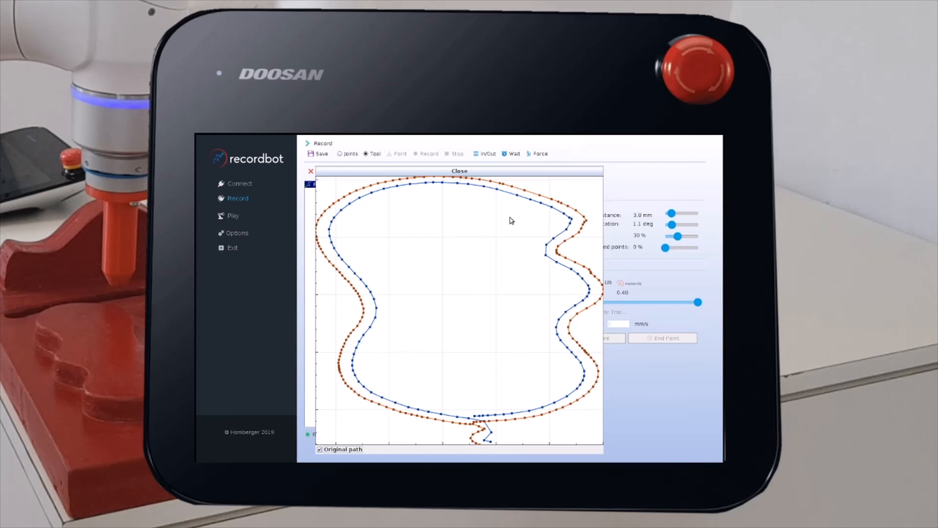
mouse_move(377, 212)
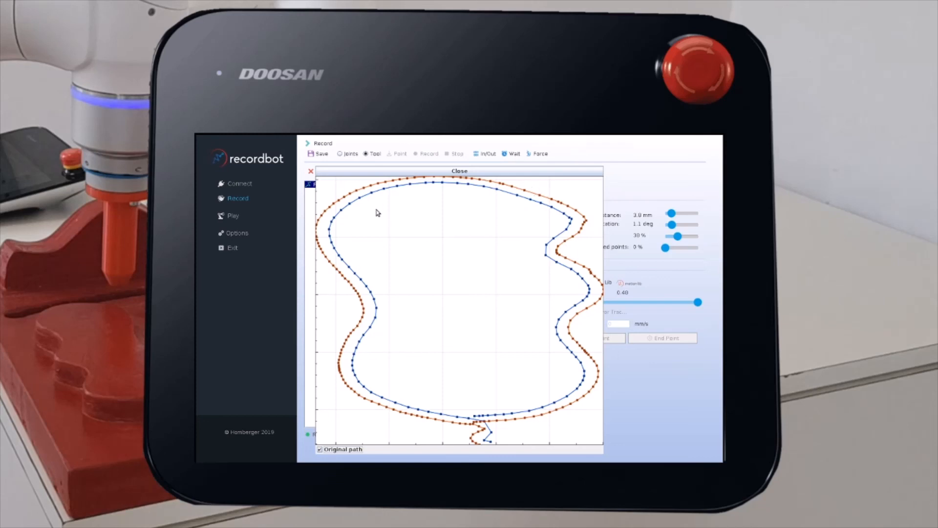
mouse_move(355, 266)
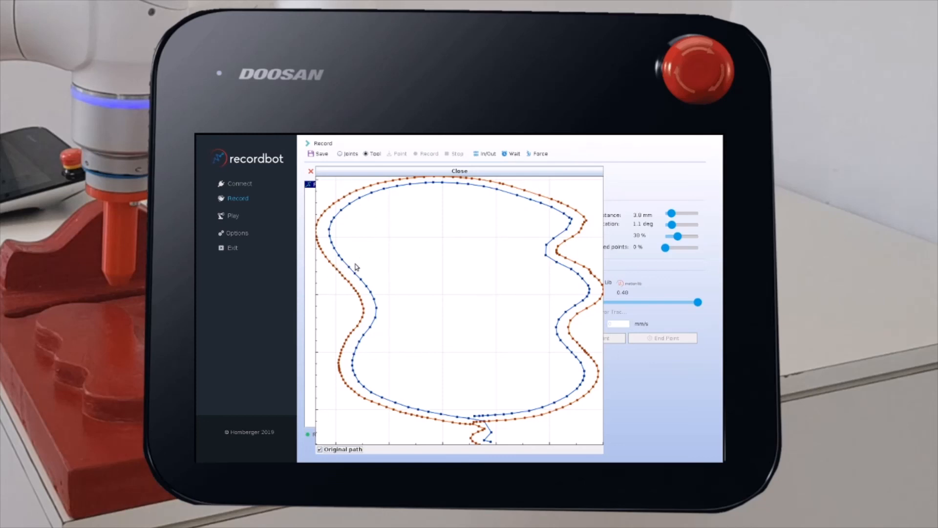
mouse_move(589, 202)
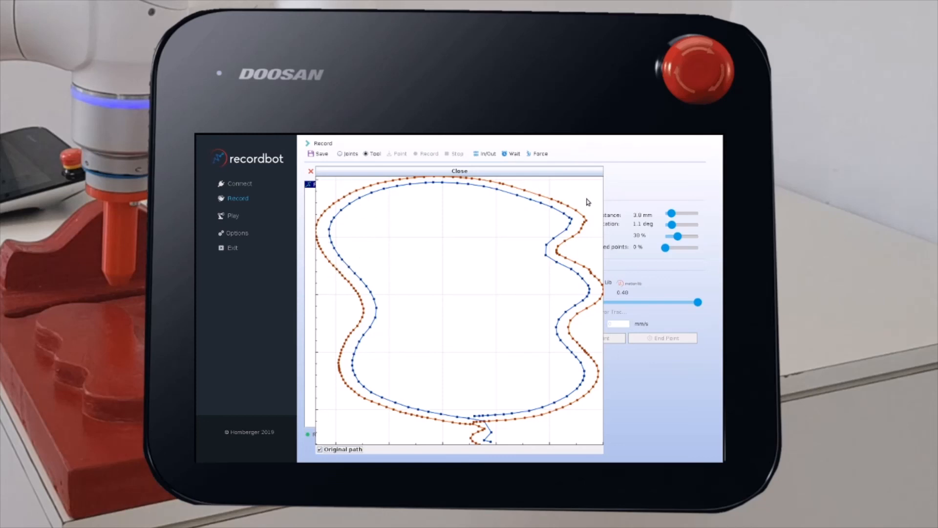
mouse_move(533, 217)
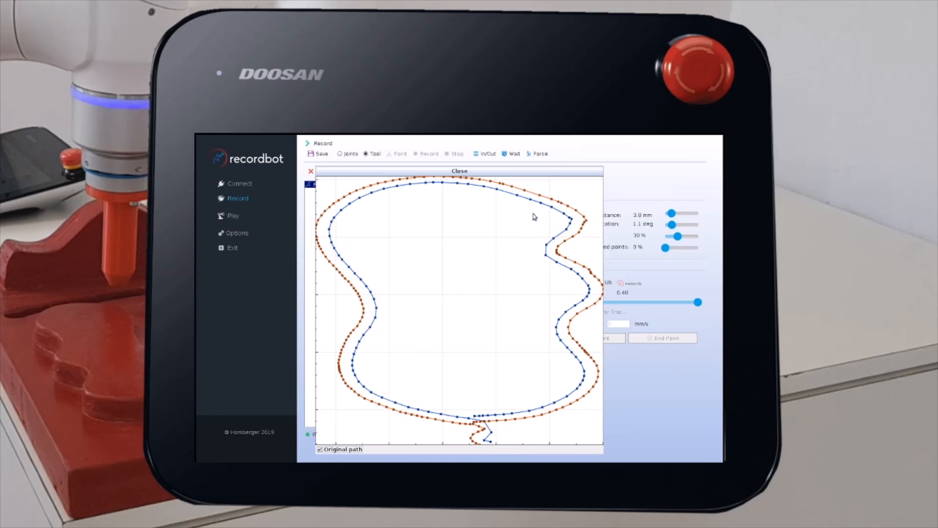
mouse_move(447, 335)
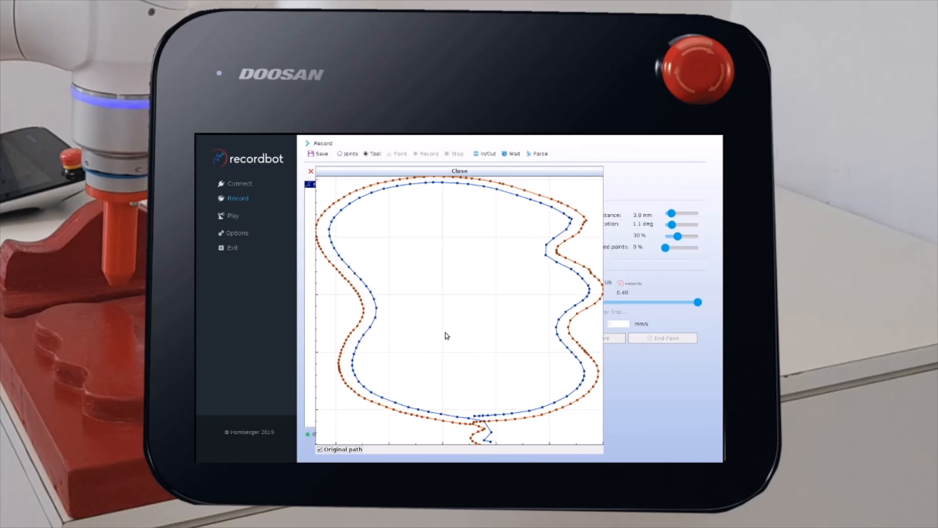
mouse_move(504, 173)
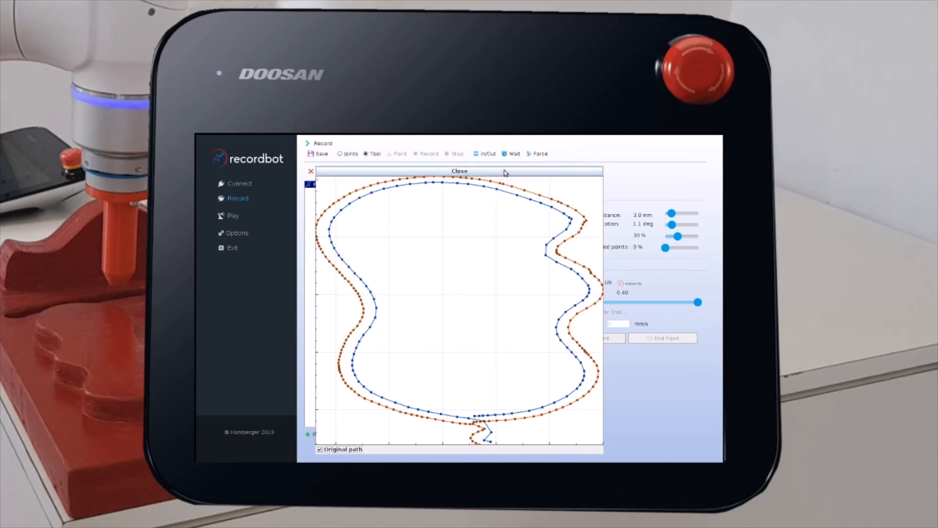
click(459, 171)
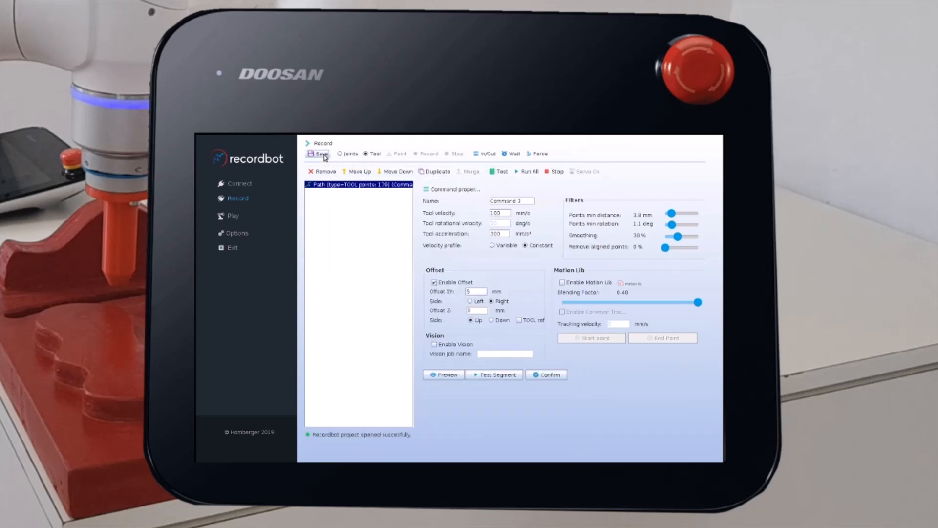
Save the offset path project and exit Recordbot, saving again at the prompt.
click(322, 153)
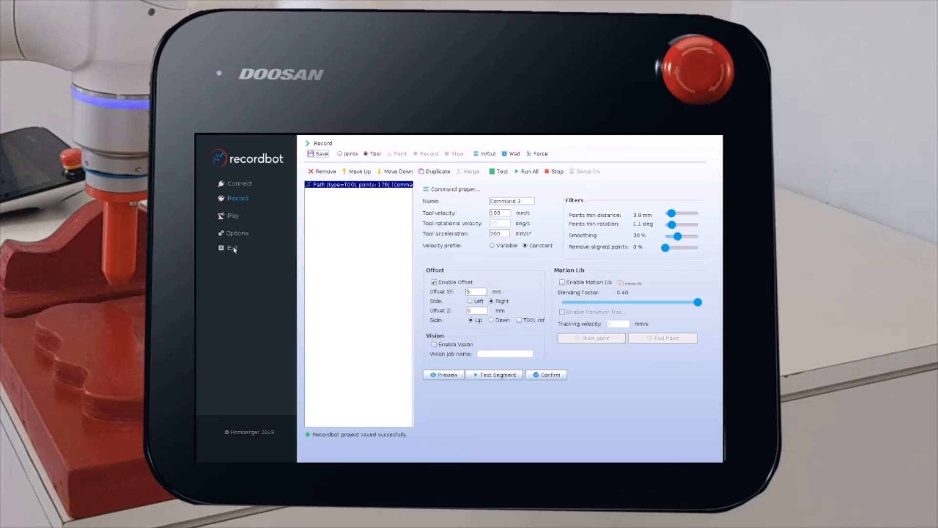
click(233, 247)
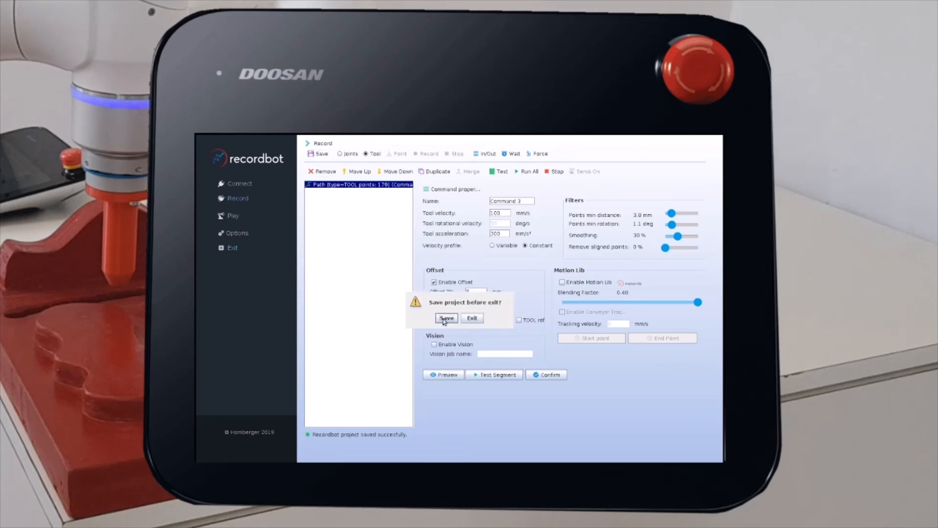
click(473, 317)
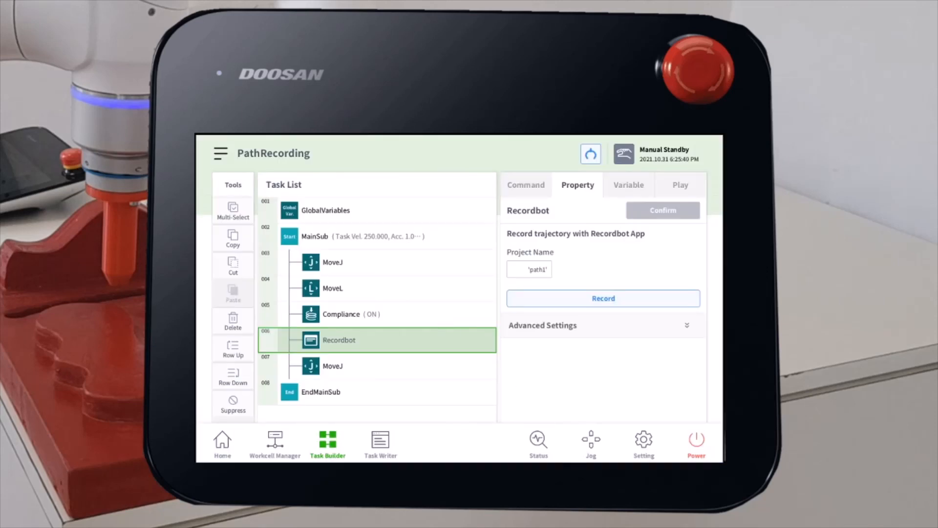
mouse_move(665, 205)
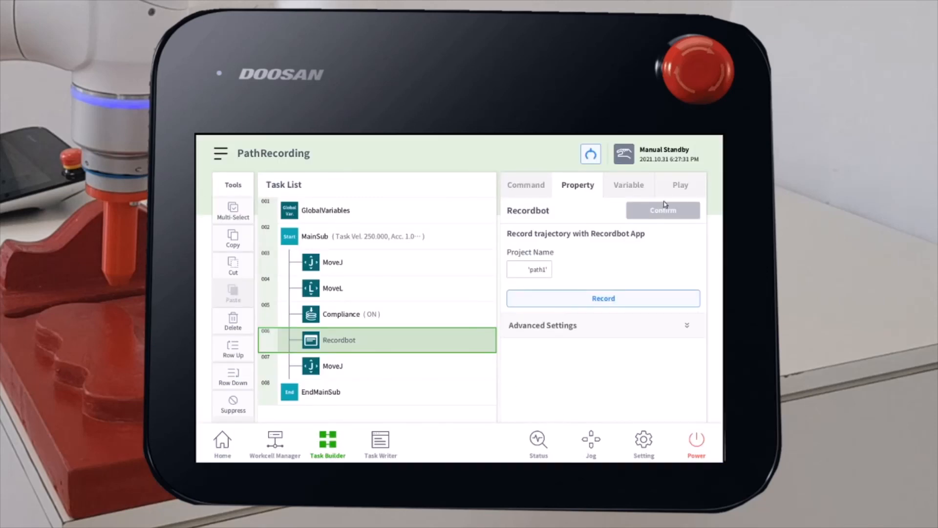
Confirm the Recordbot step and save the PathRecording task to reach its Play view.
click(663, 210)
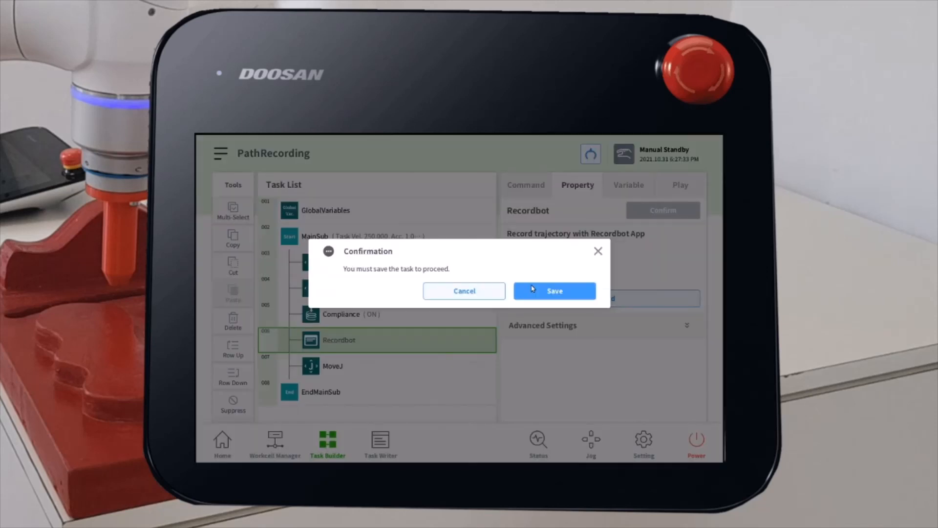
click(554, 291)
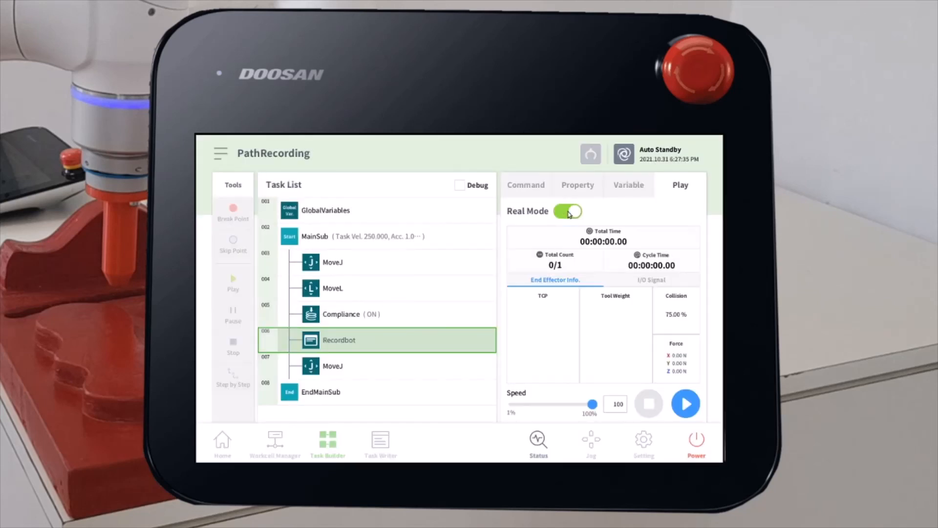